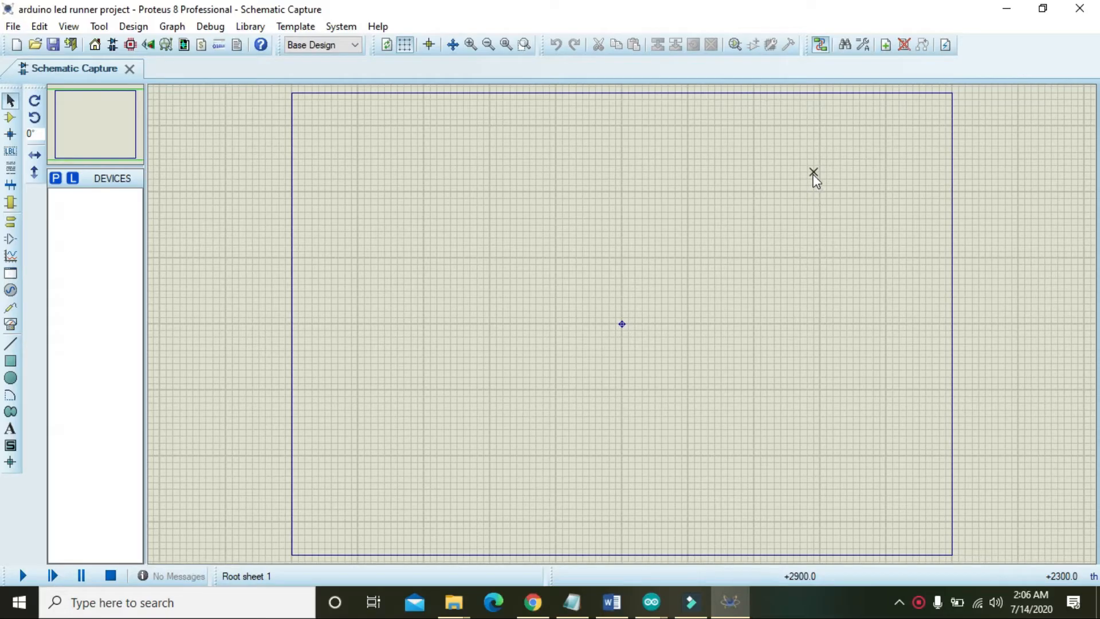
mouse_move(838, 183)
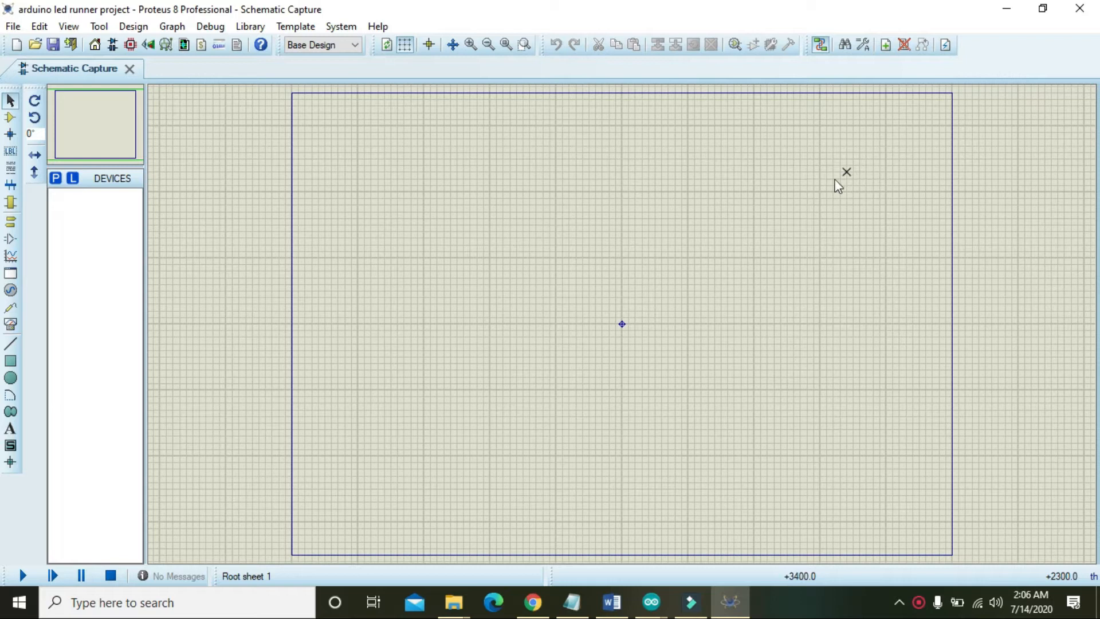
mouse_move(621, 319)
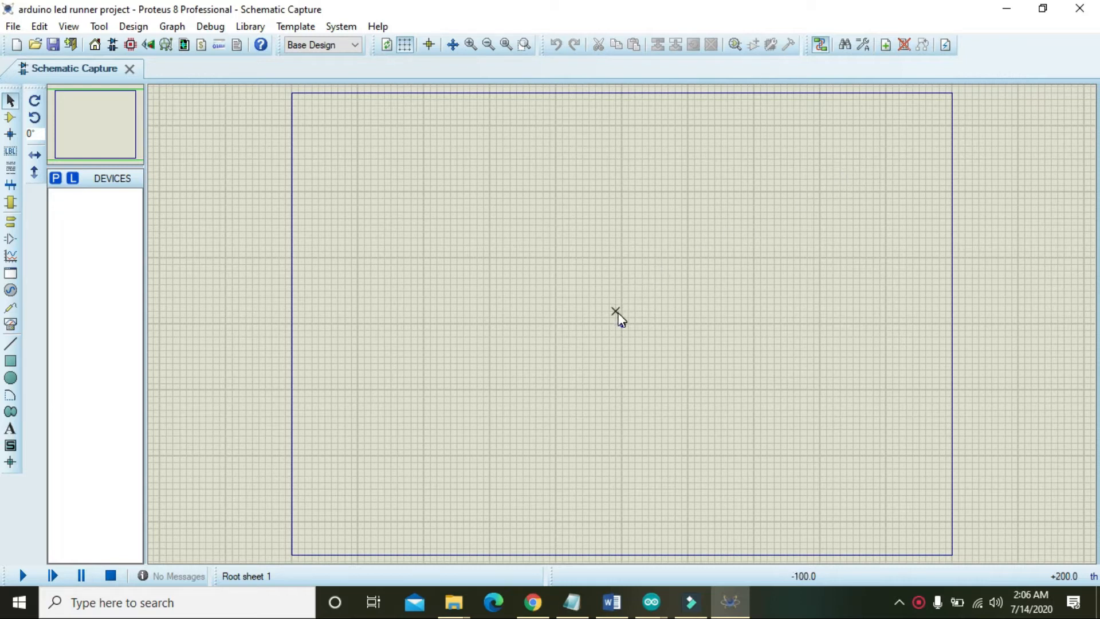
mouse_move(617, 340)
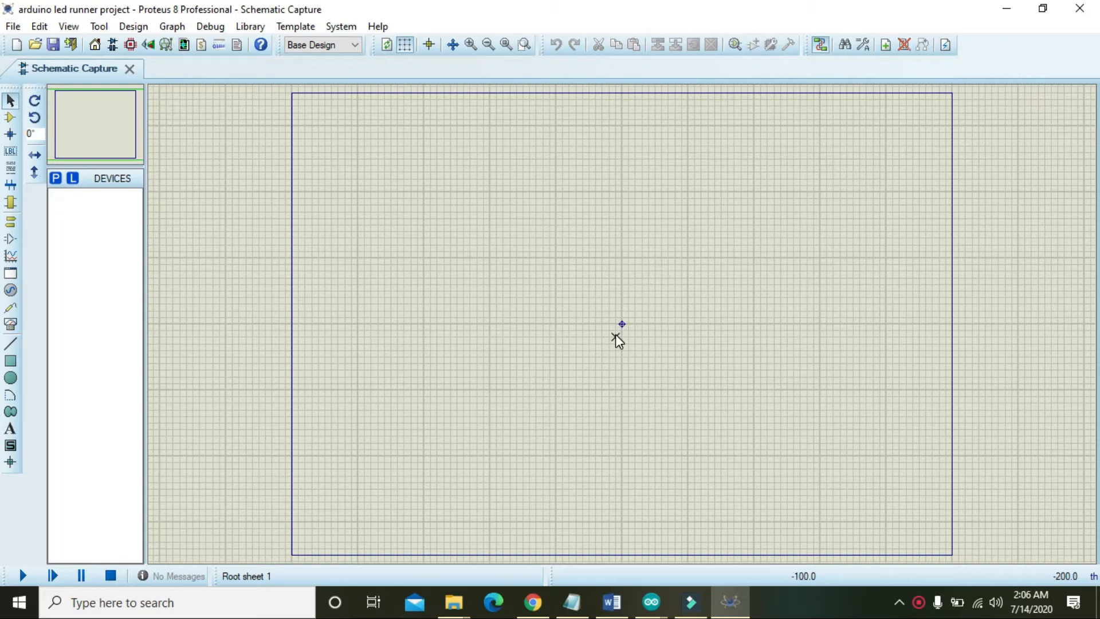
mouse_move(602, 349)
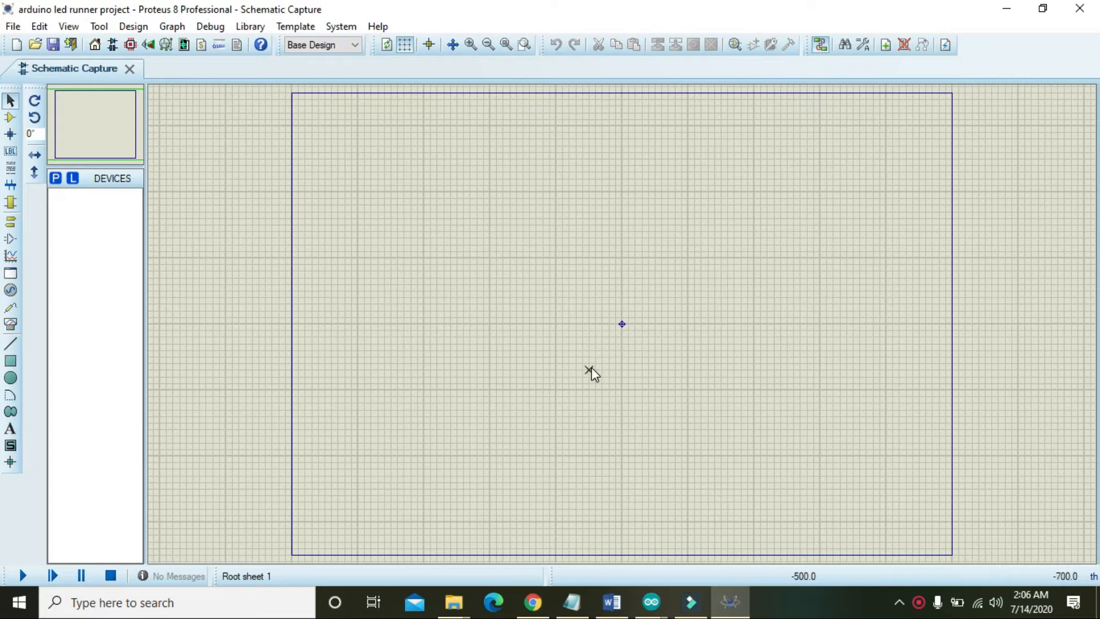
mouse_move(195, 247)
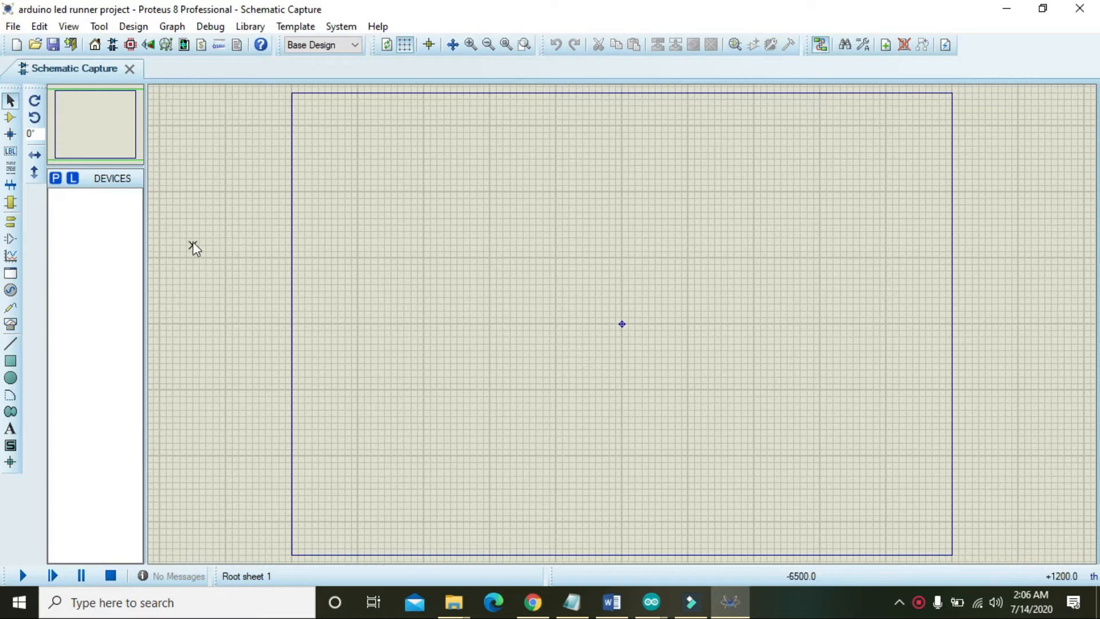
Search the device library for 'led' and pick LED-BLUE as the part to place.
click(56, 178)
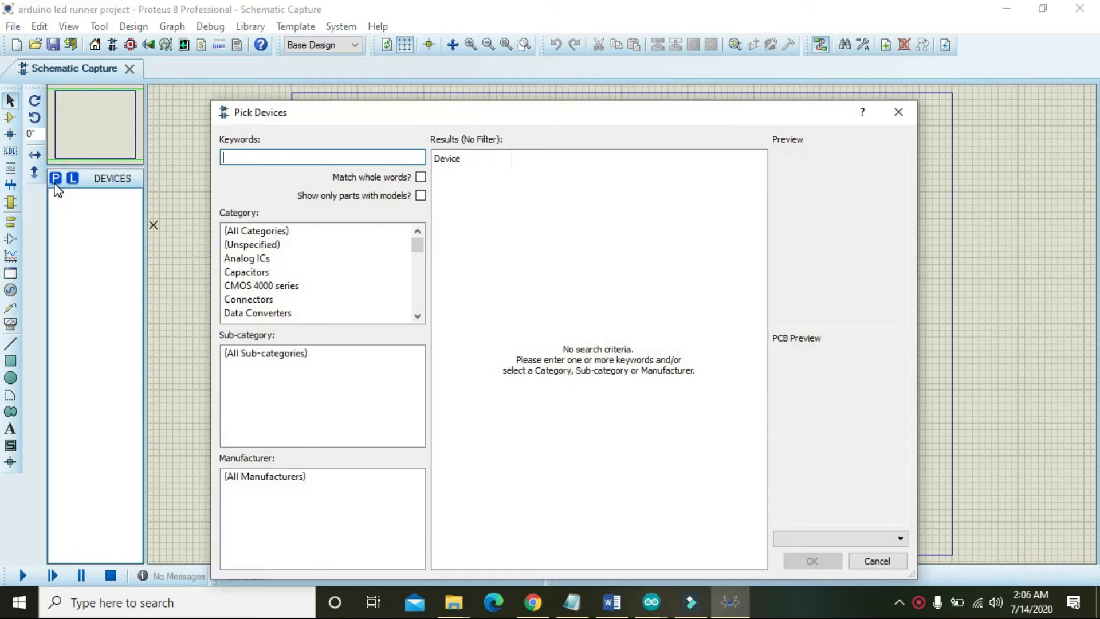
text(le)
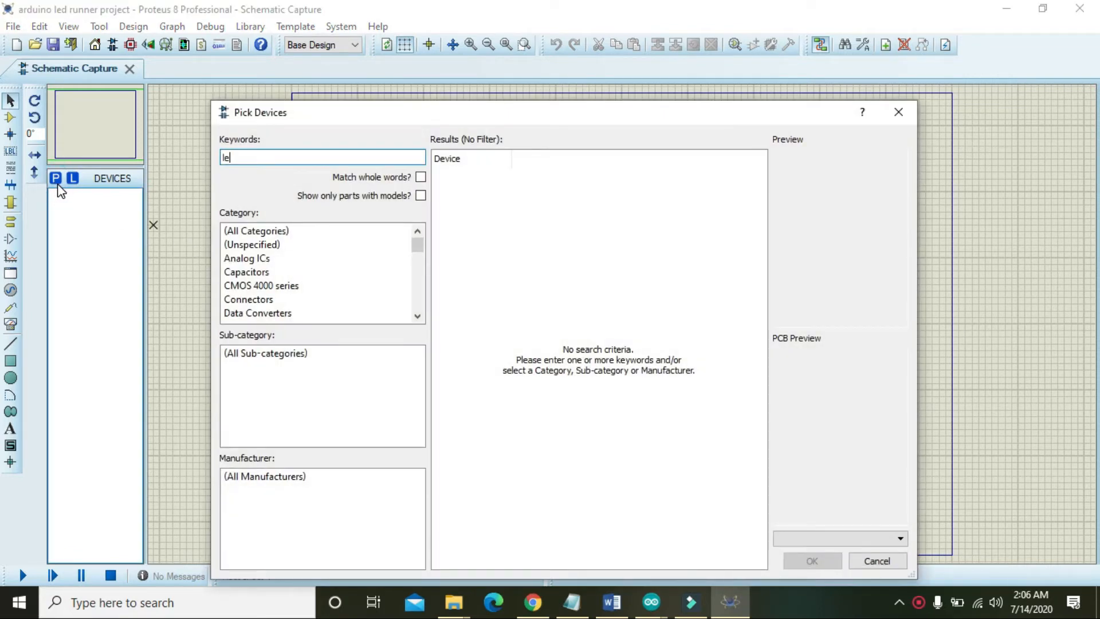
text(ds)
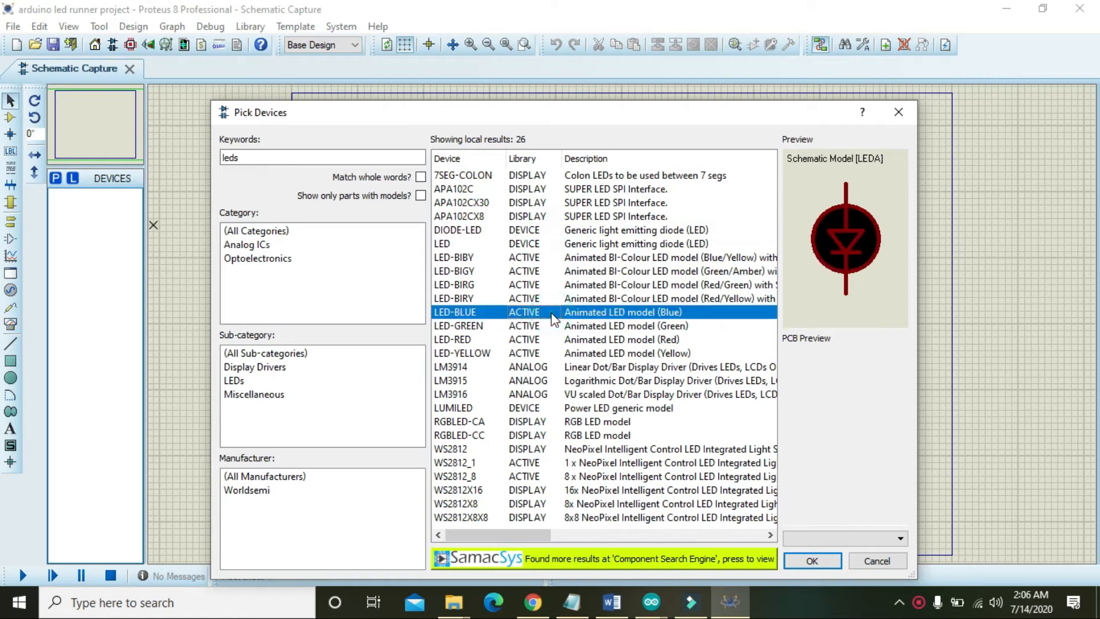
click(812, 559)
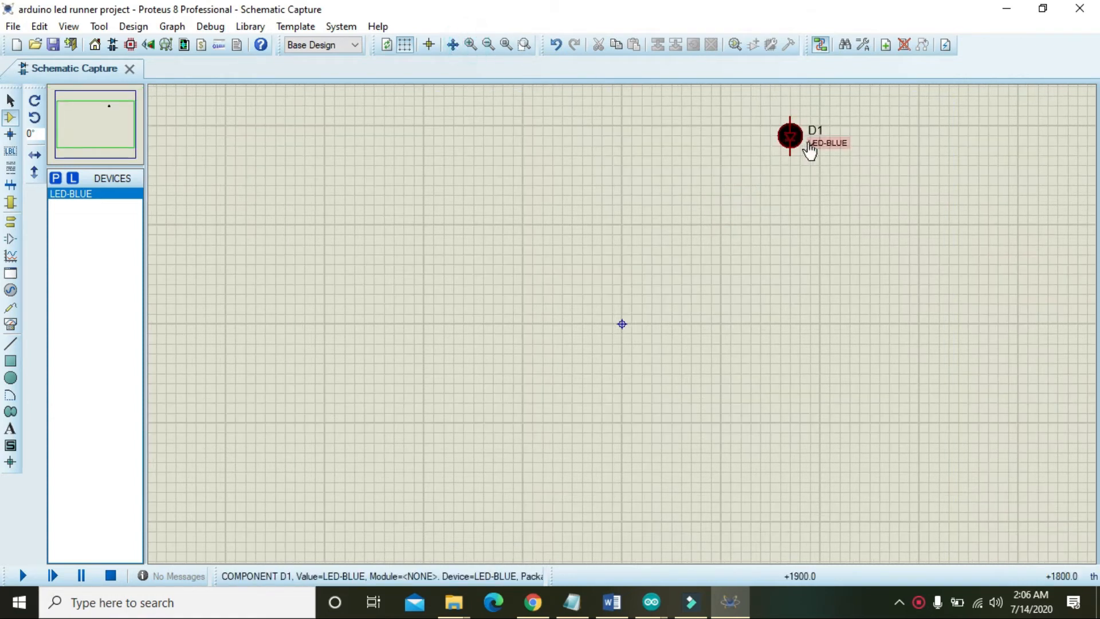
Place more LED-BLUE copies in a vertical column below D1.
click(789, 255)
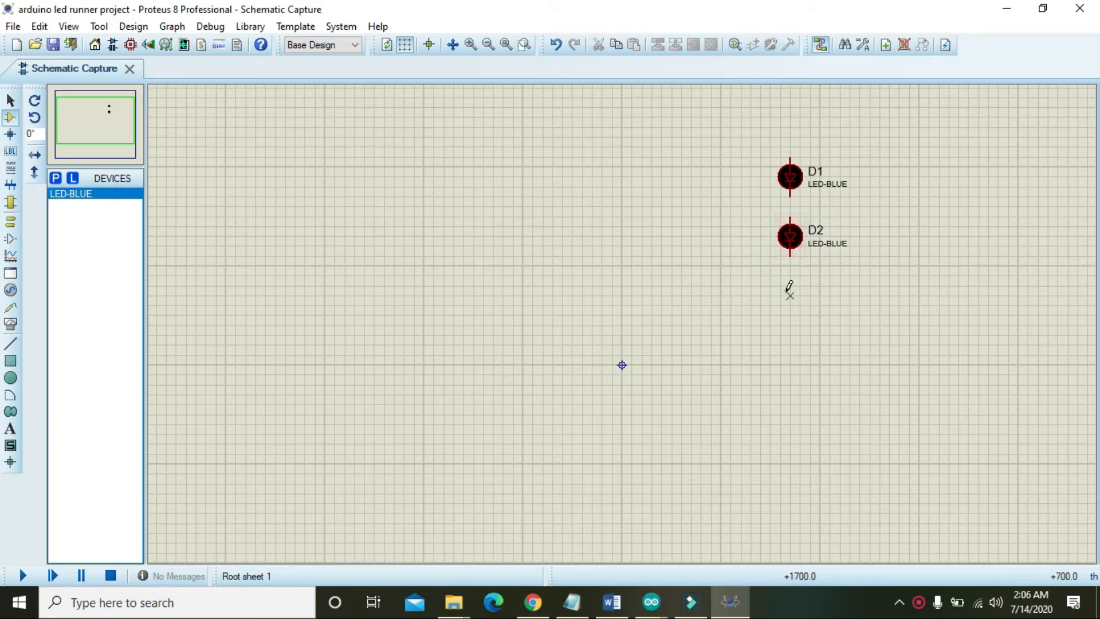
click(790, 294)
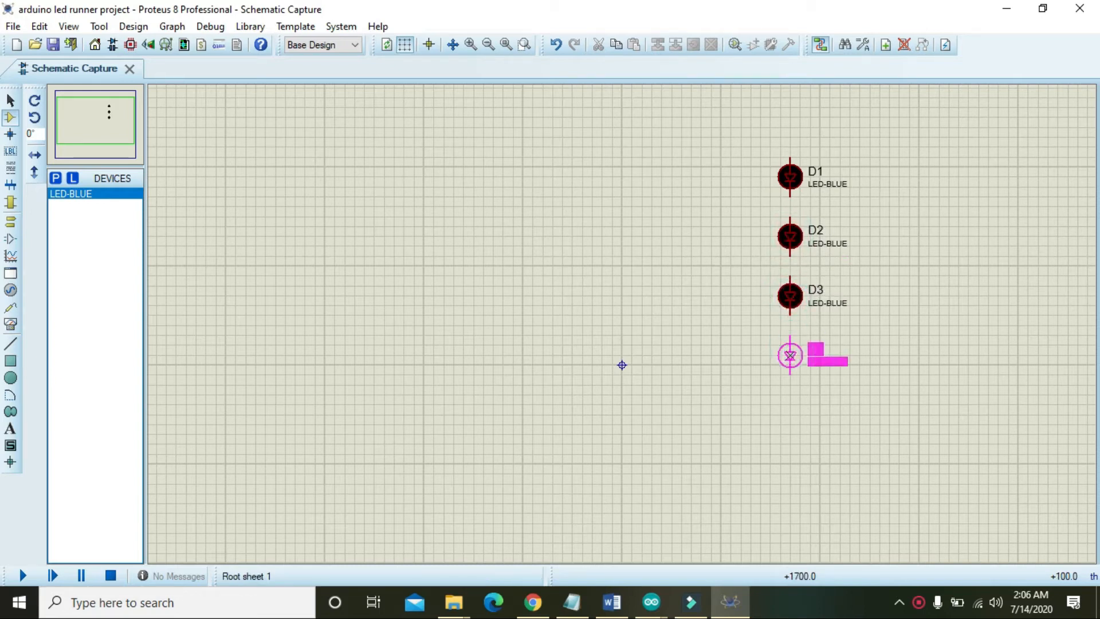
click(790, 418)
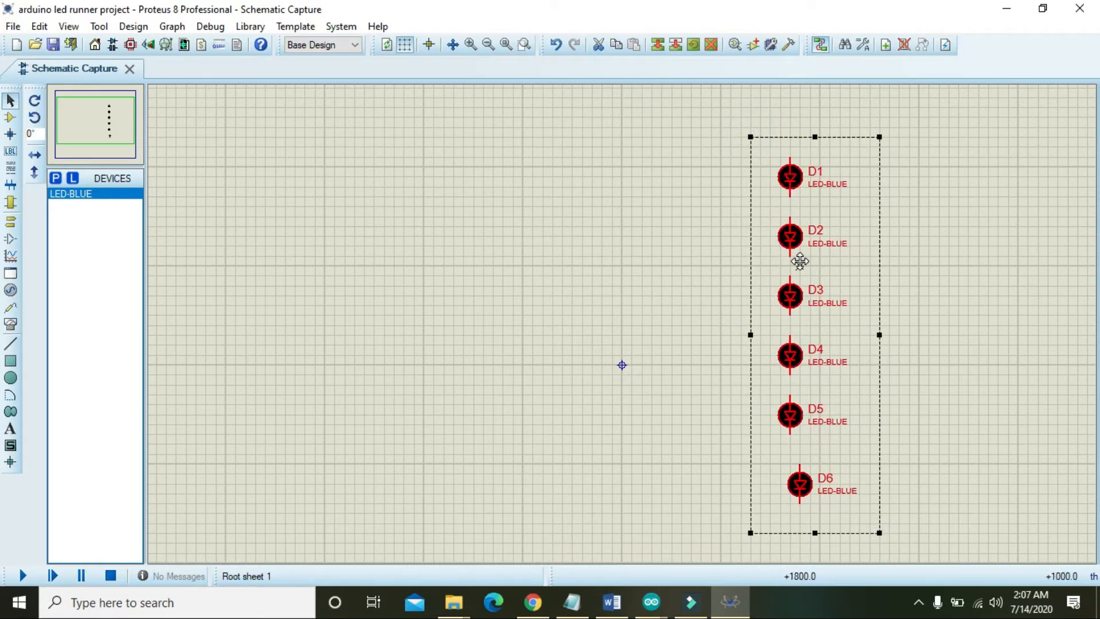
Rotate and Y-mirror the selected LED group from its right-click menu, then deselect.
right_click(799, 262)
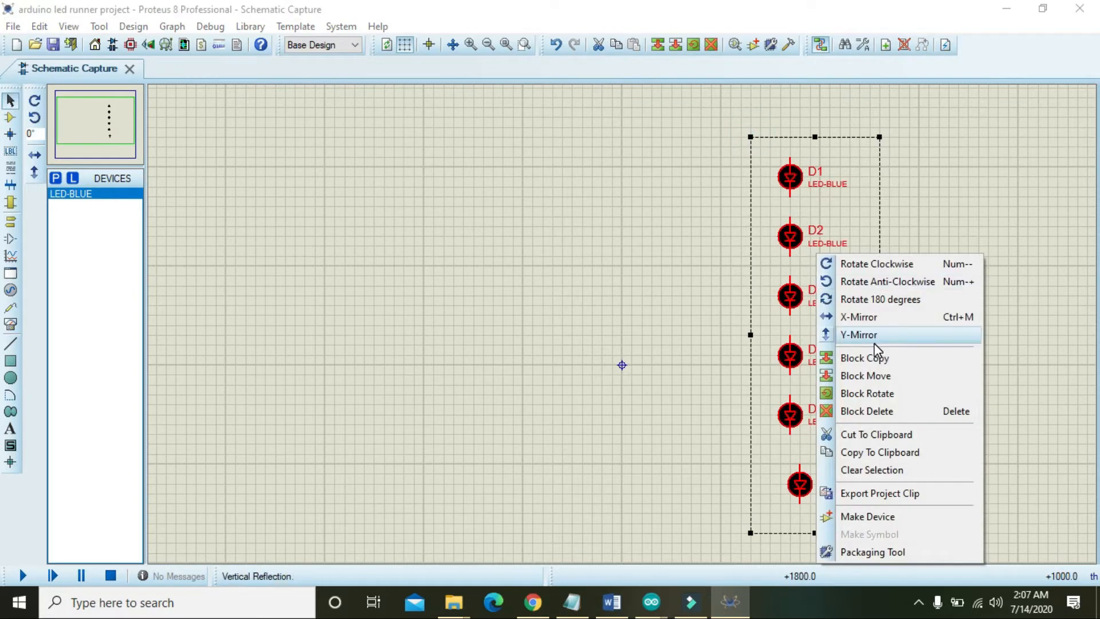
mouse_move(855, 263)
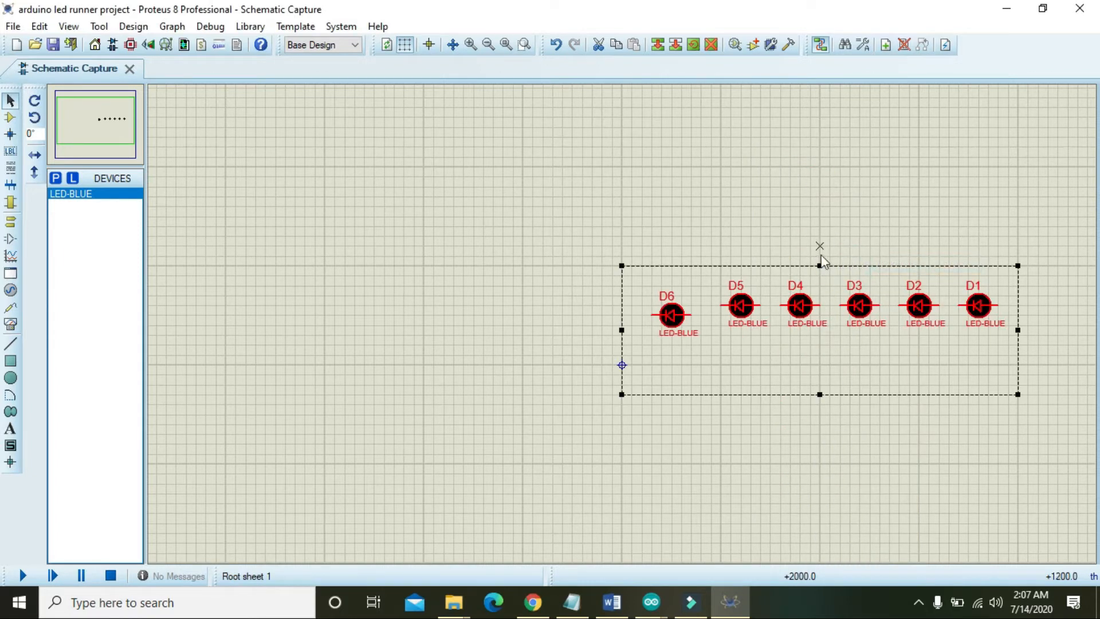
right_click(796, 310)
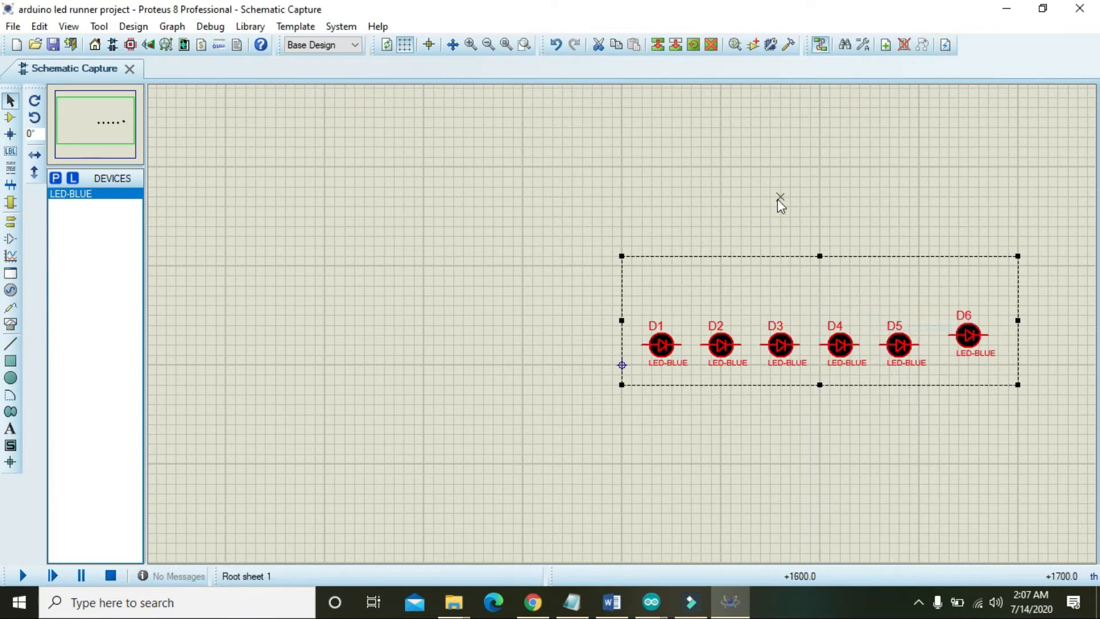
click(659, 344)
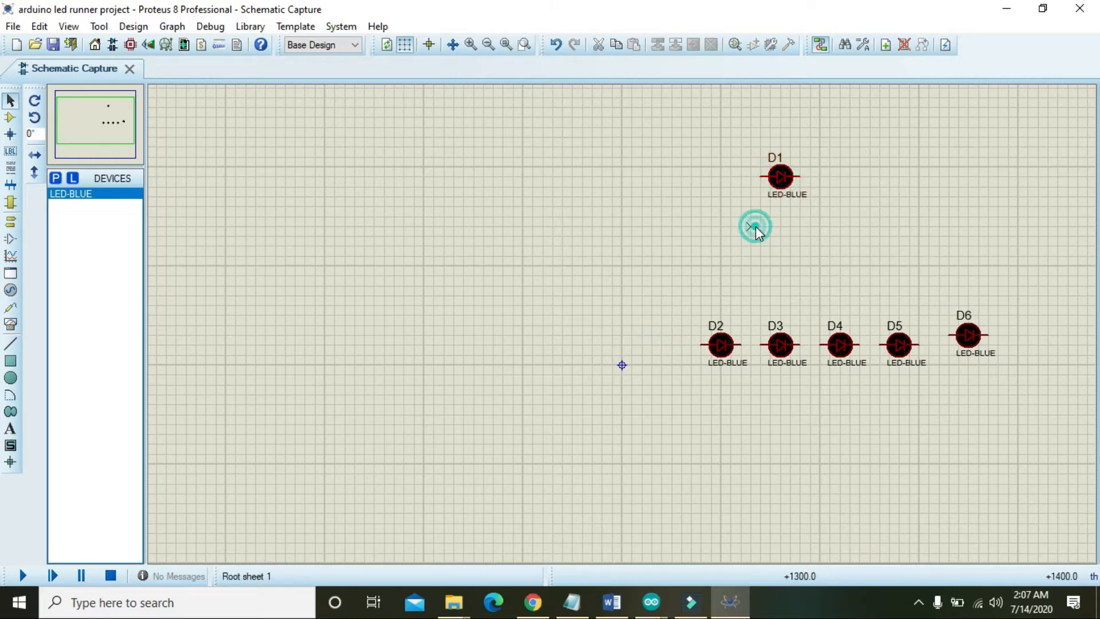
Move the rotated LEDs back into an evenly spaced vertical column from D1 downward.
click(721, 344)
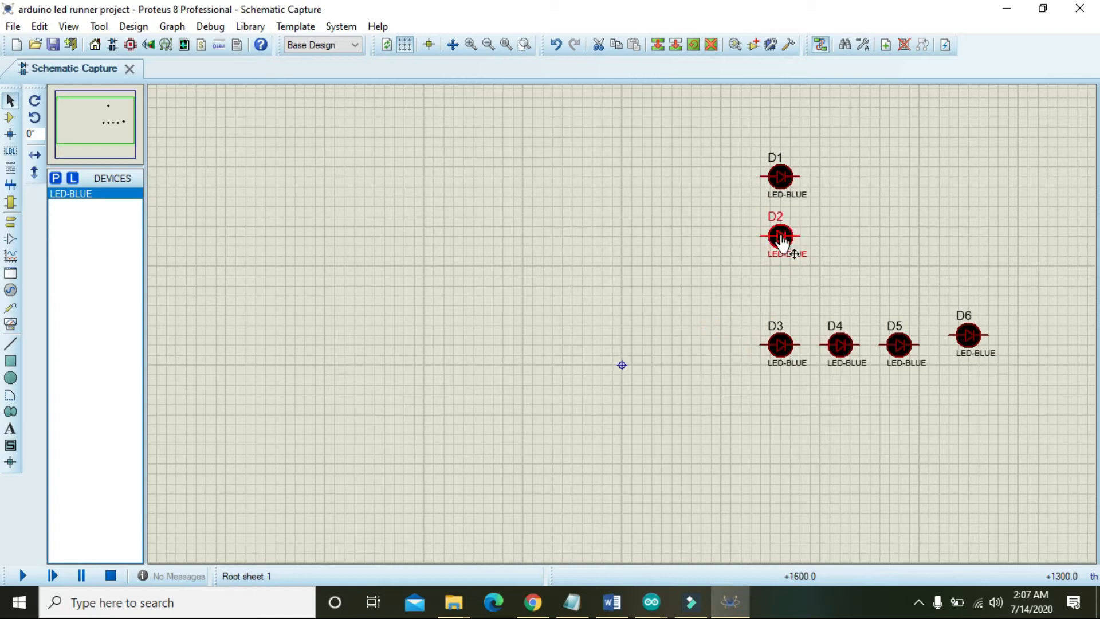
click(778, 343)
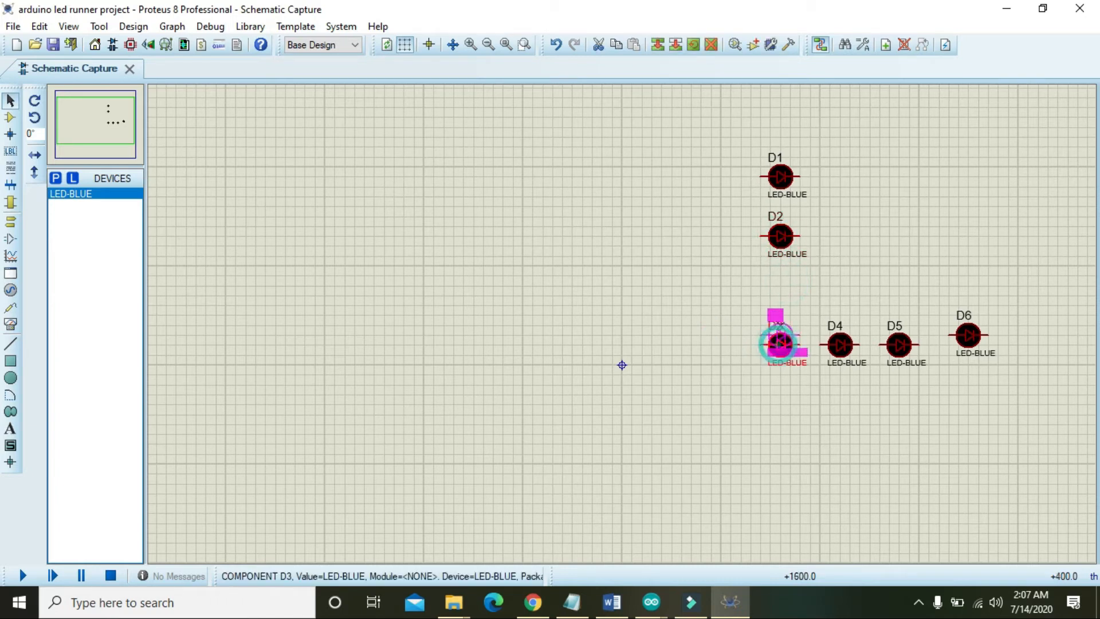
click(779, 305)
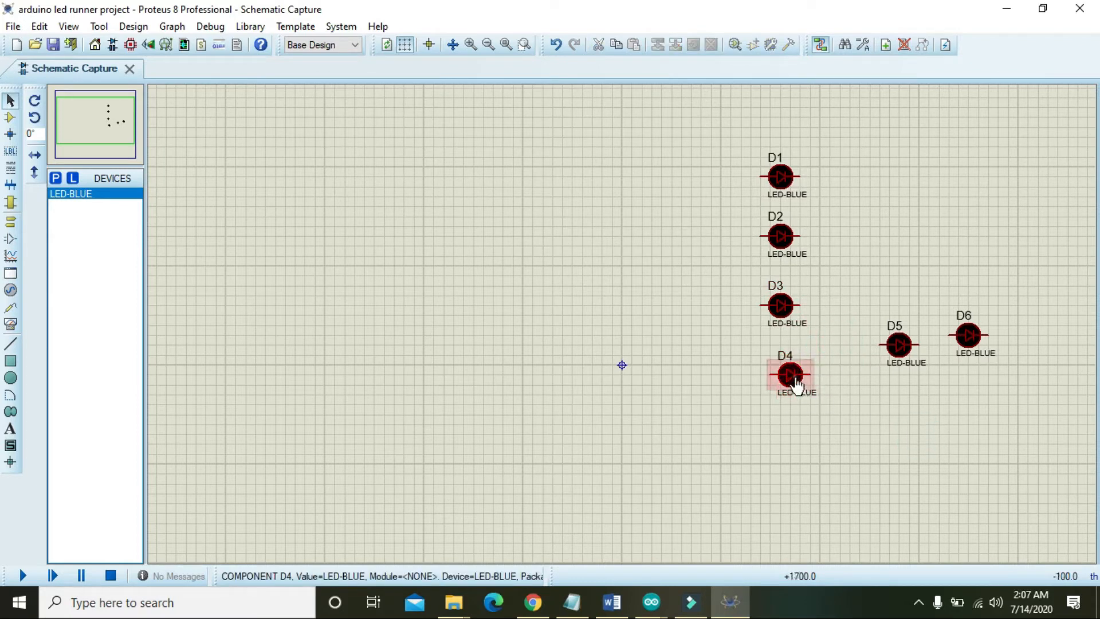
click(789, 374)
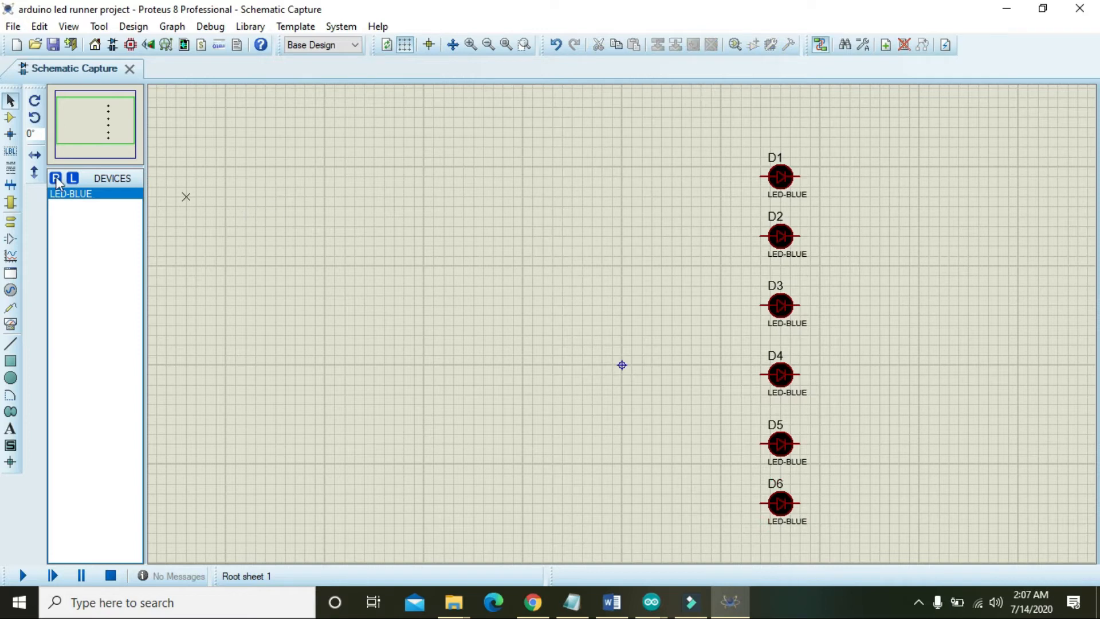
Search devices for 'arduino' and add ARDUINO UNO R3_001 to the design.
click(56, 181)
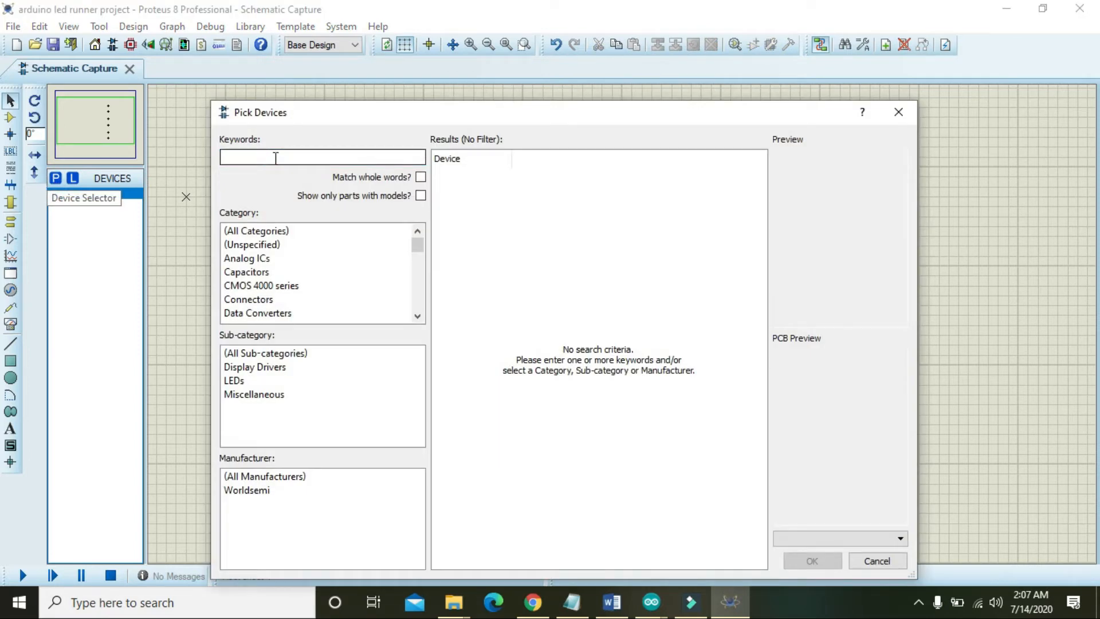
text(arduino)
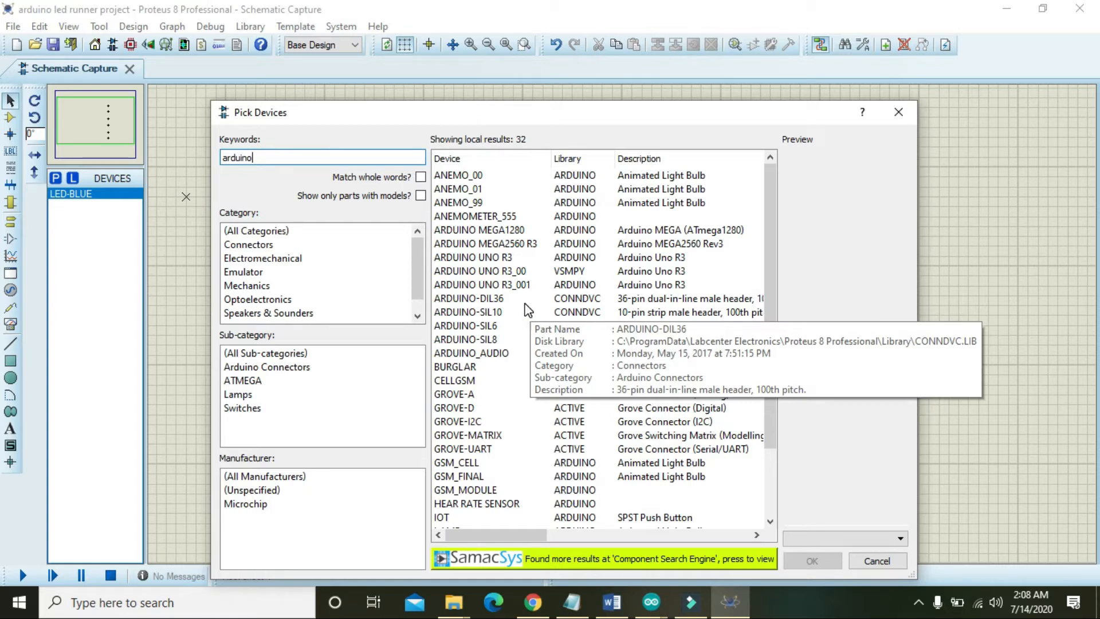
click(481, 284)
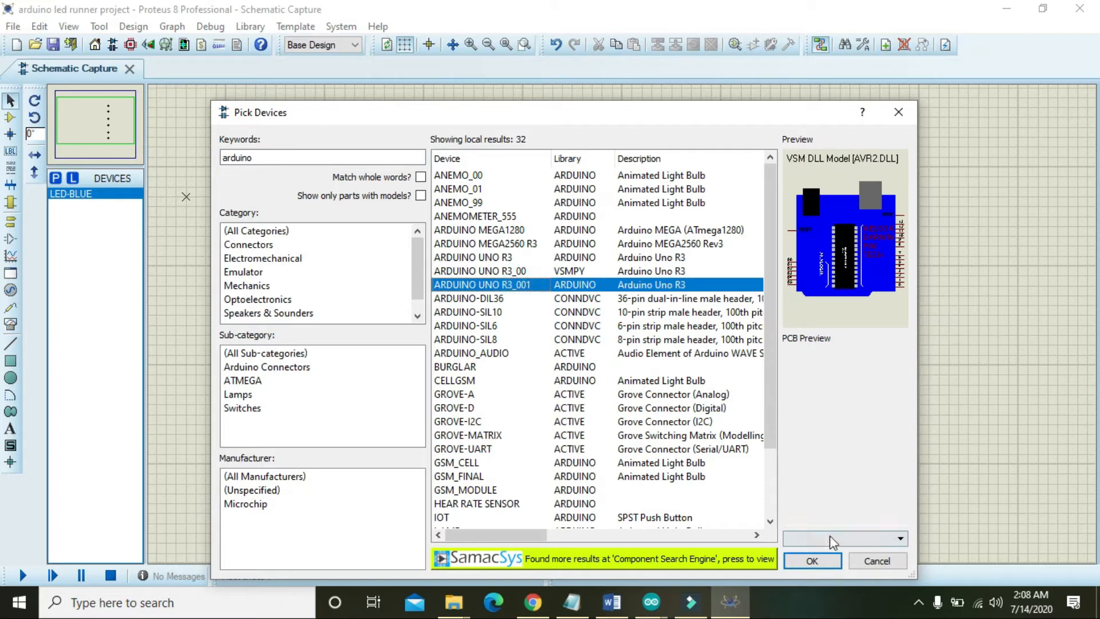
click(811, 560)
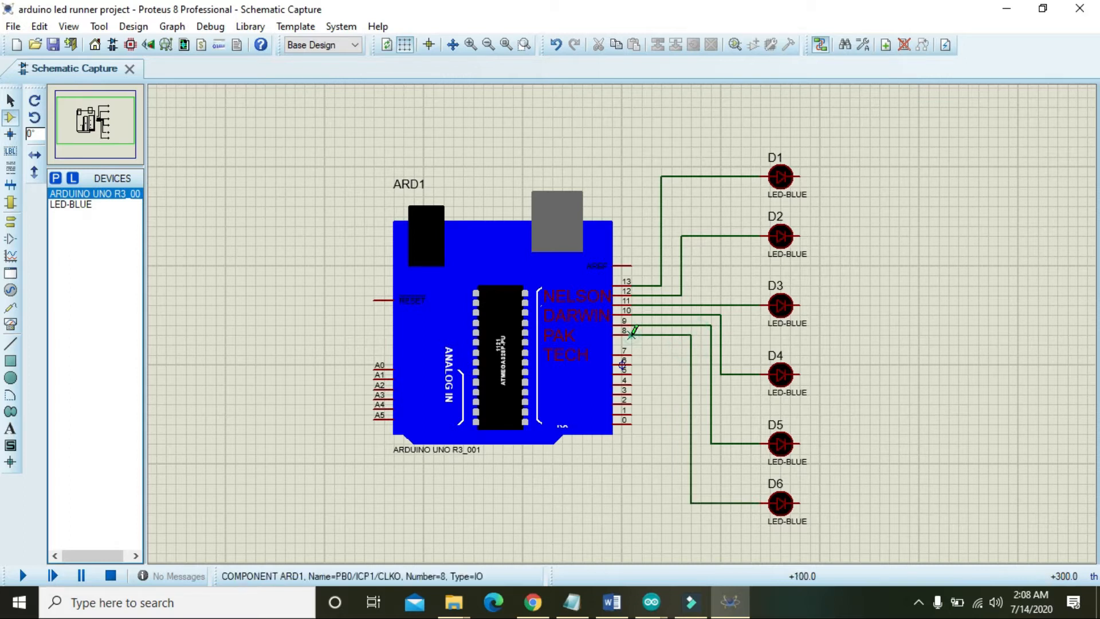
mouse_move(862, 177)
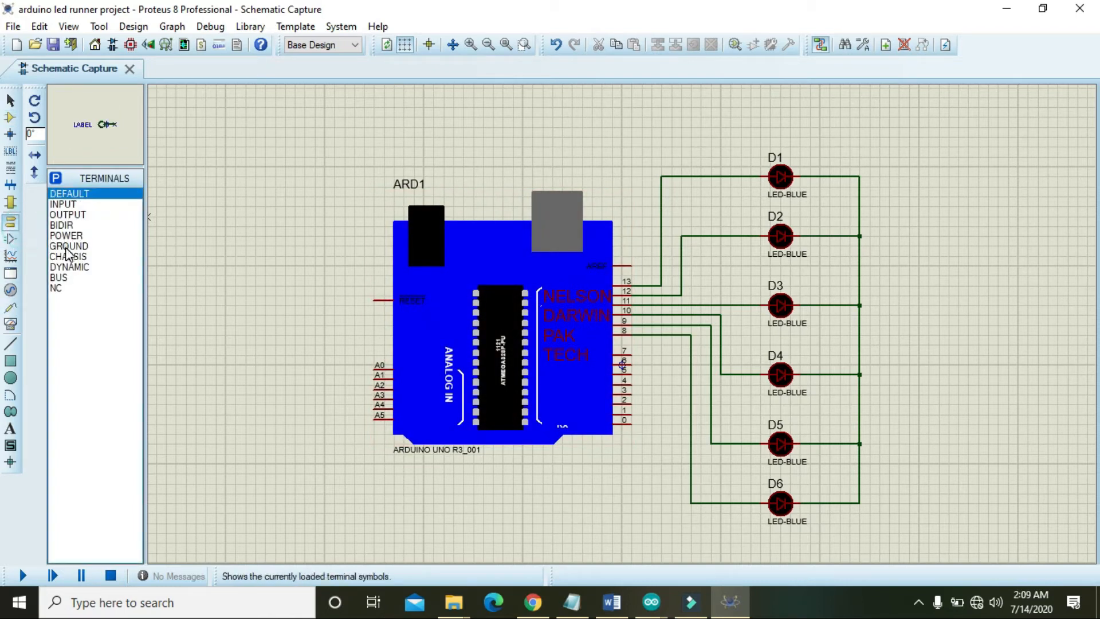
Select the GROUND terminal for placement beside the LEDs.
click(69, 246)
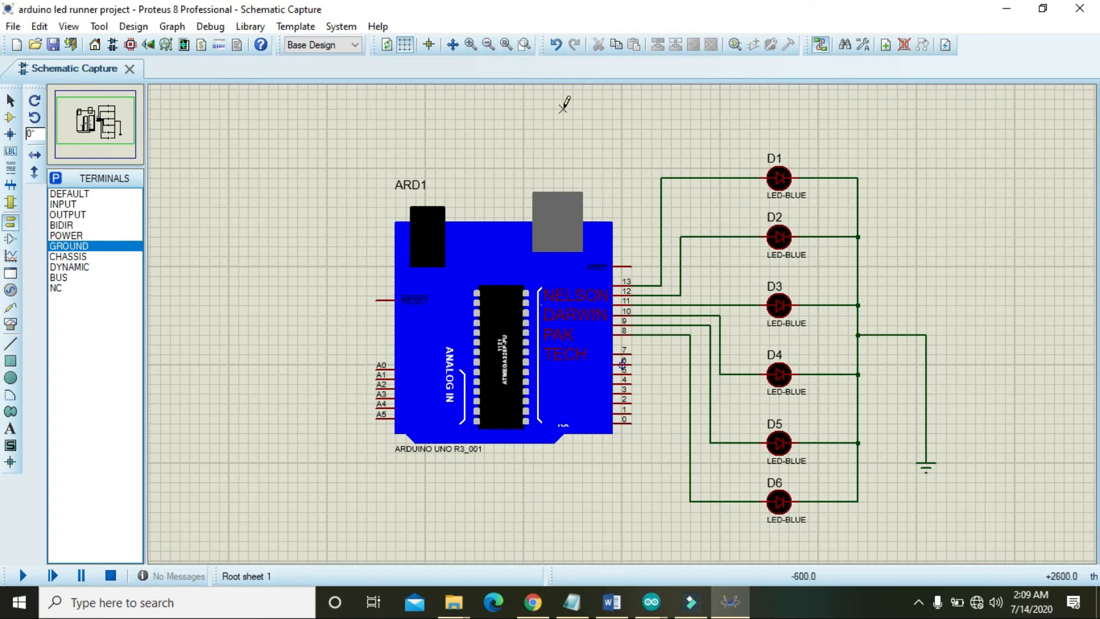
mouse_move(732, 323)
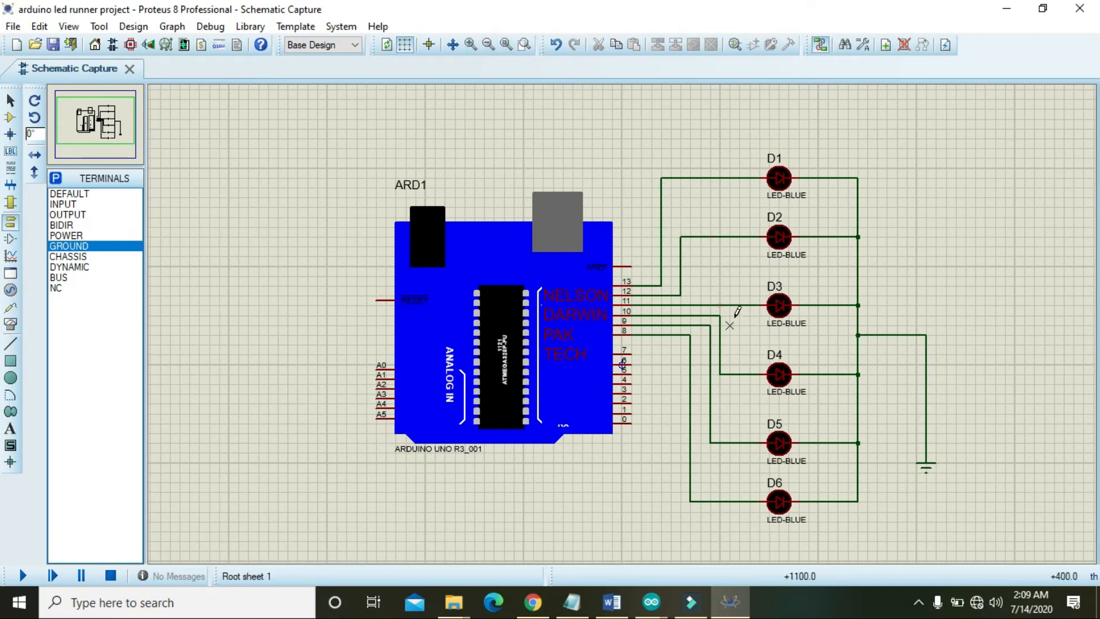
mouse_move(722, 249)
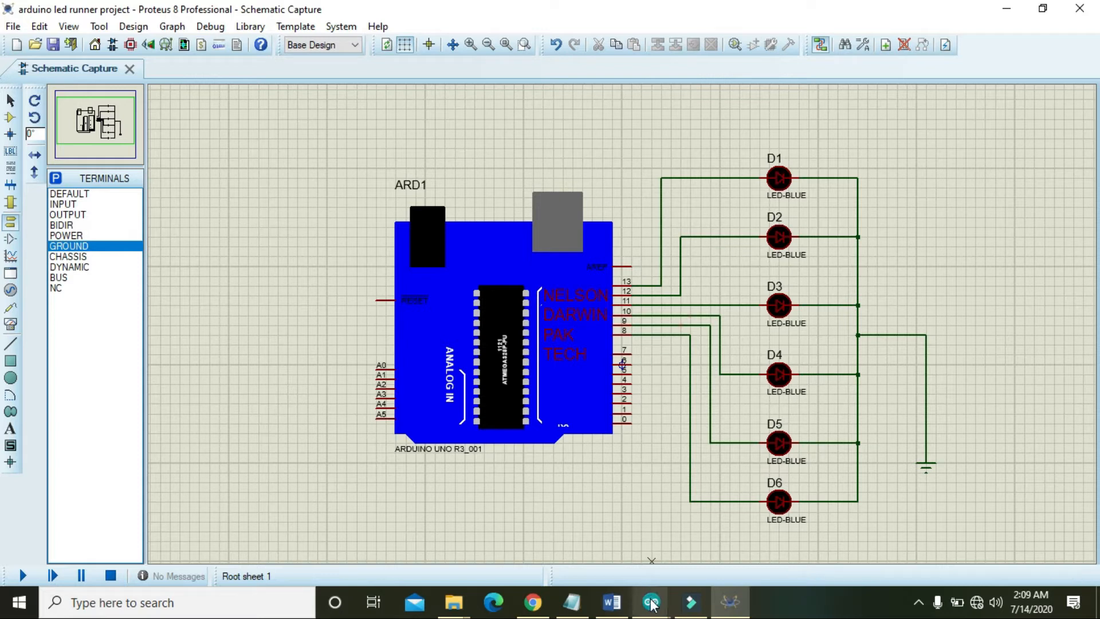
Create a new blank sketch, sketch_jul14a, from the gsm_00 window's File > New.
click(649, 602)
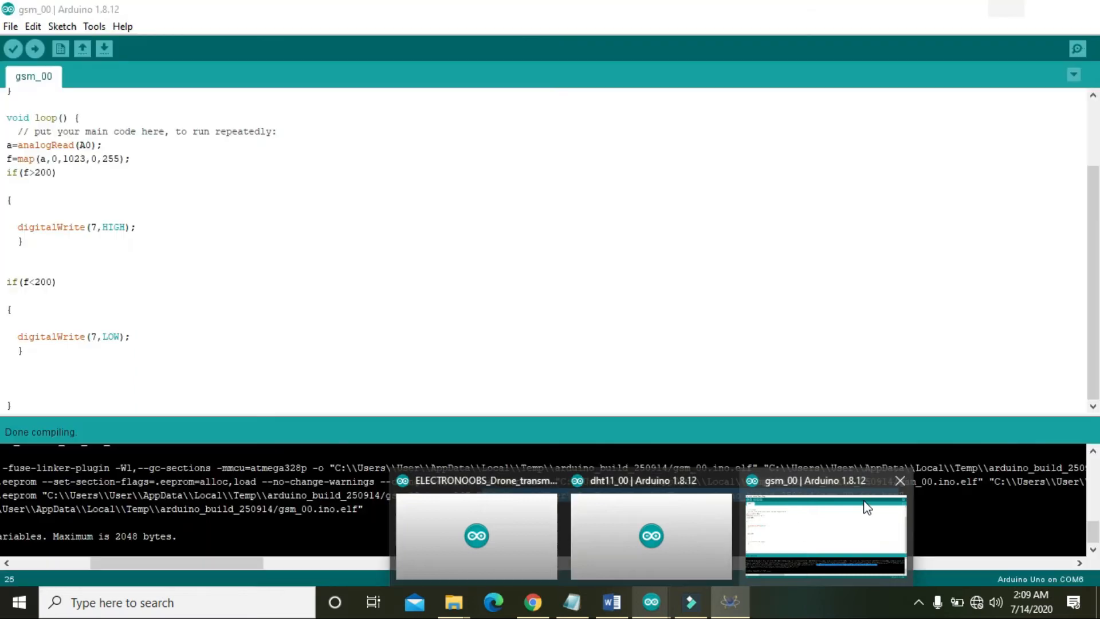
click(10, 26)
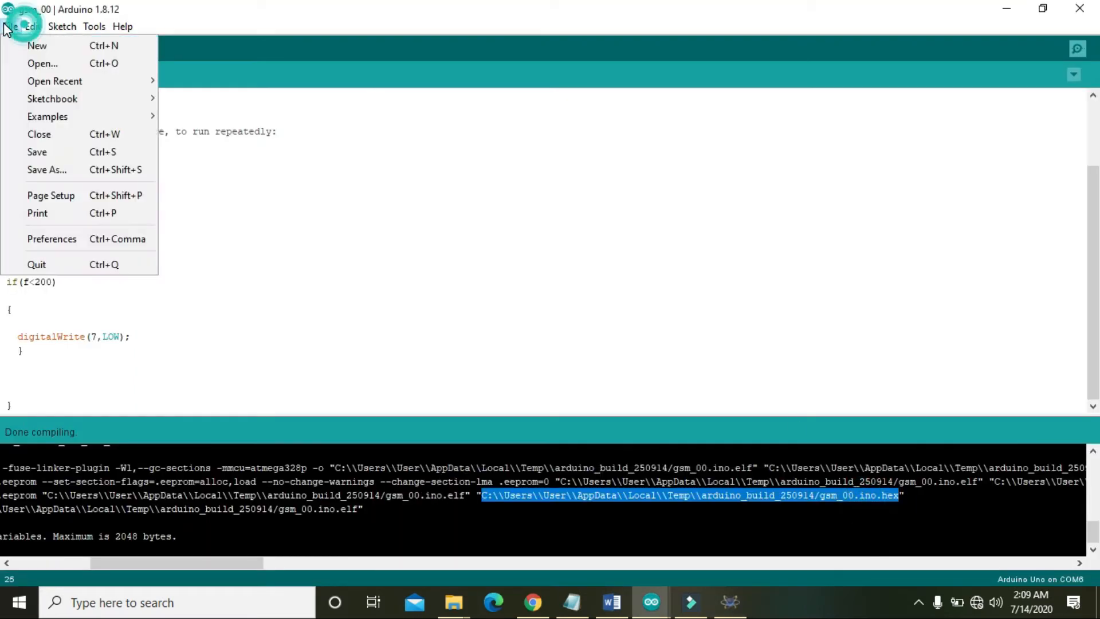
click(37, 45)
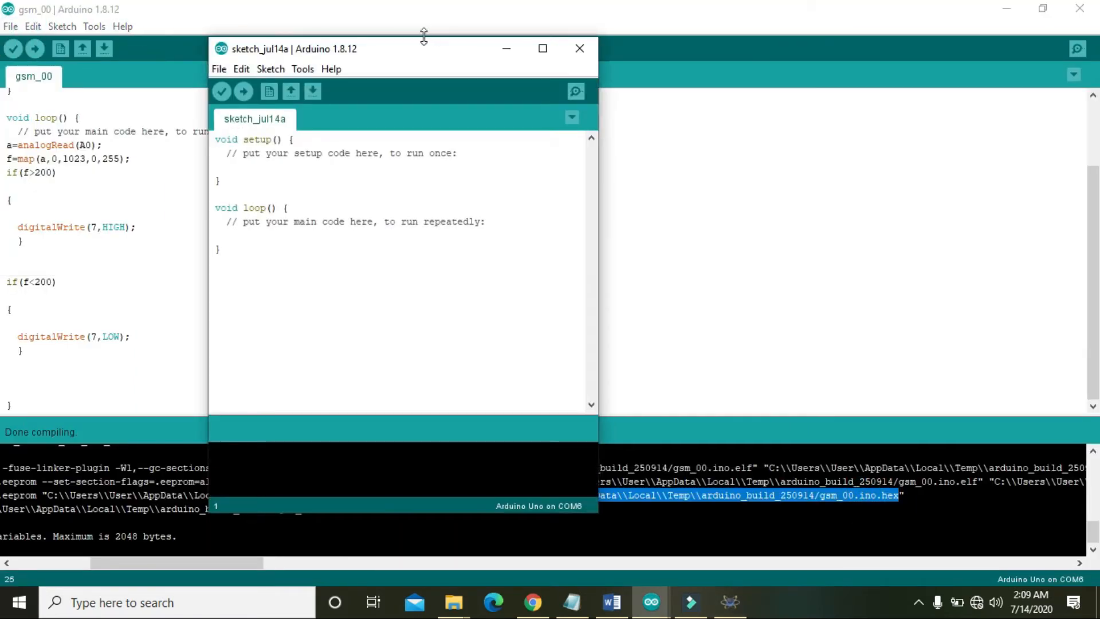
click(542, 48)
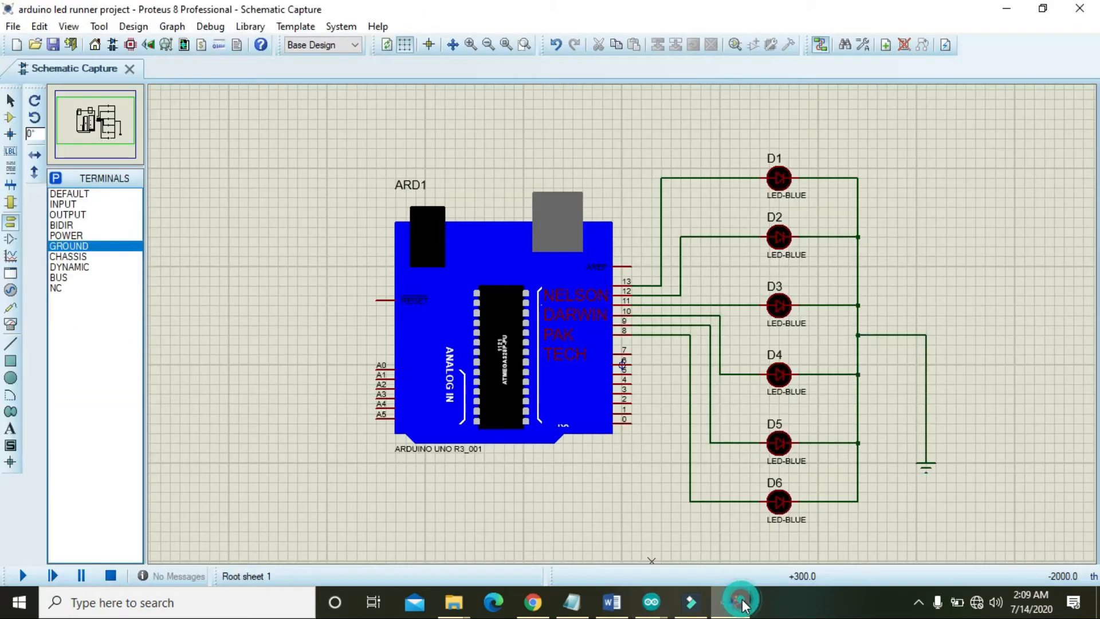
mouse_move(632, 281)
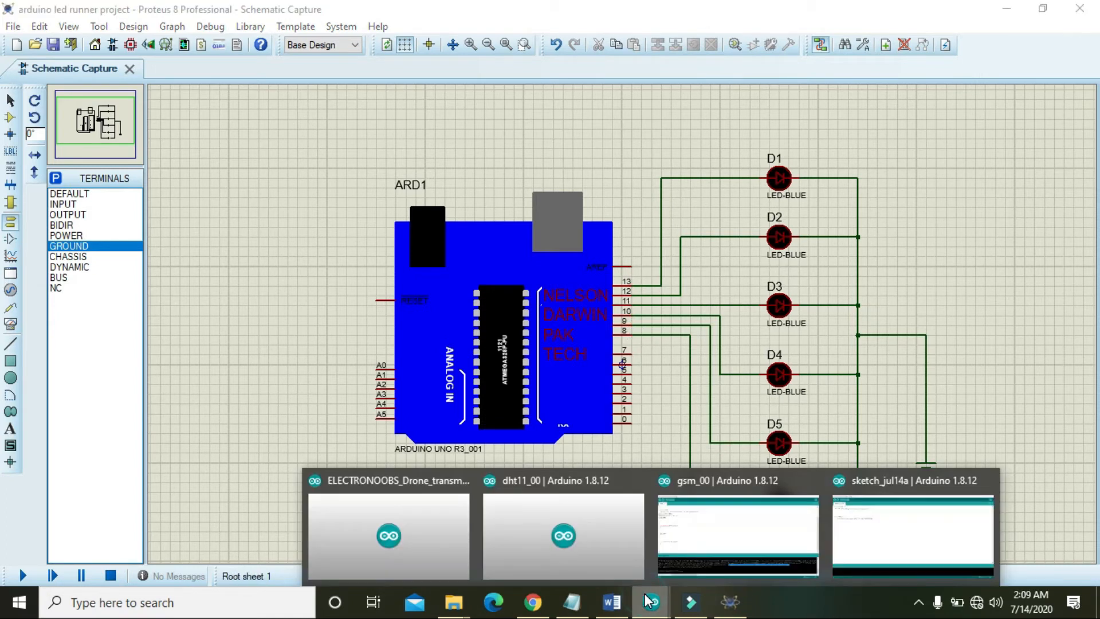
click(911, 534)
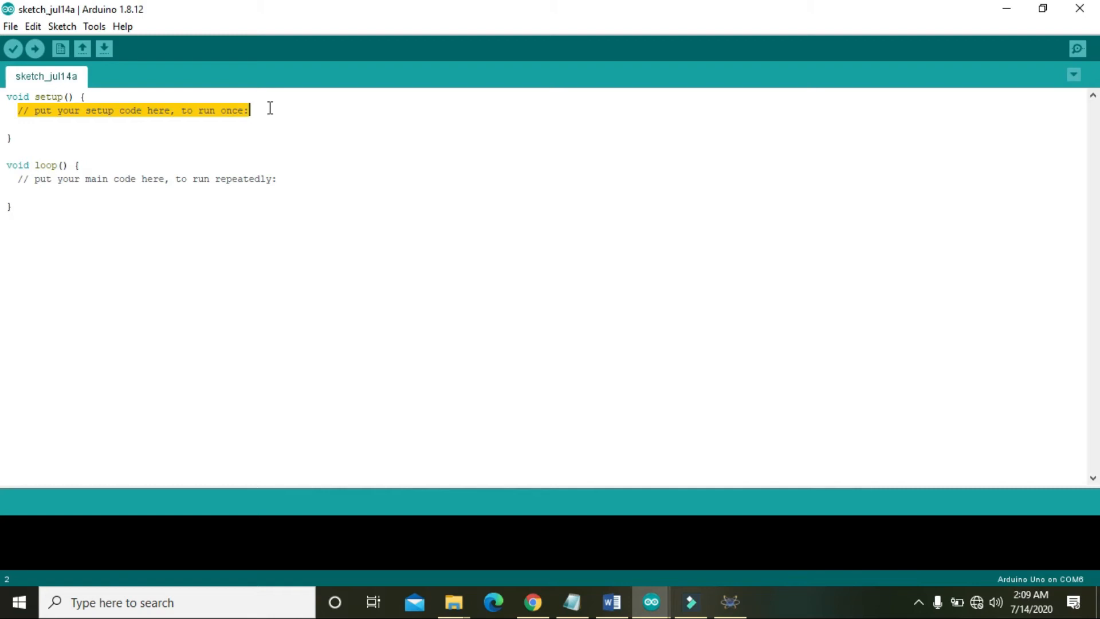
Replace the setup comment with pinMode(13,OUTPUT);.
key(Delete)
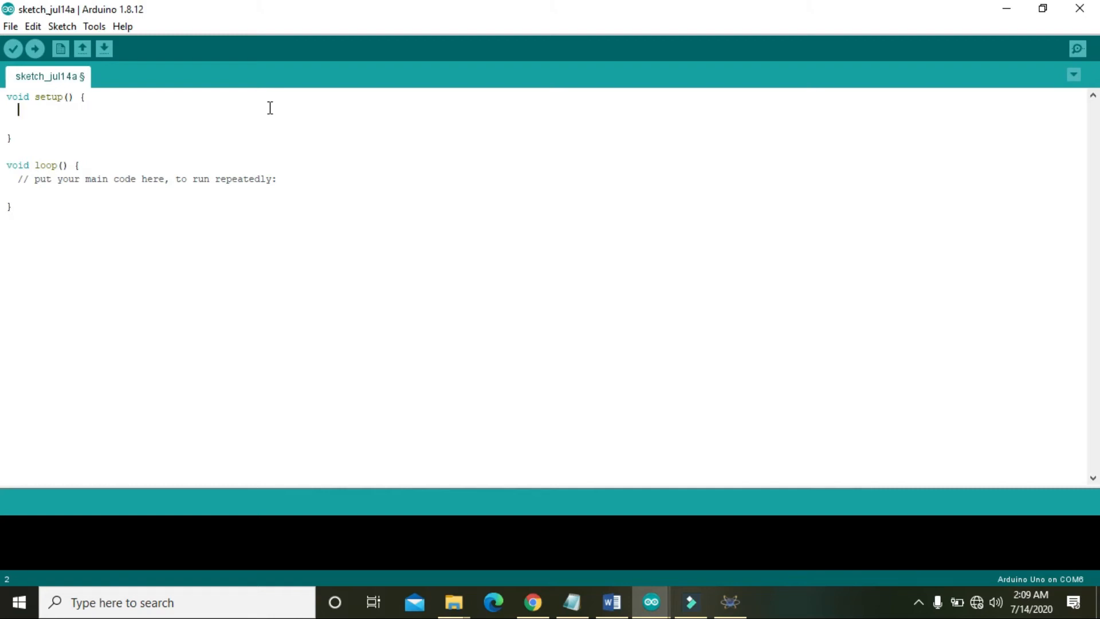
text(pin)
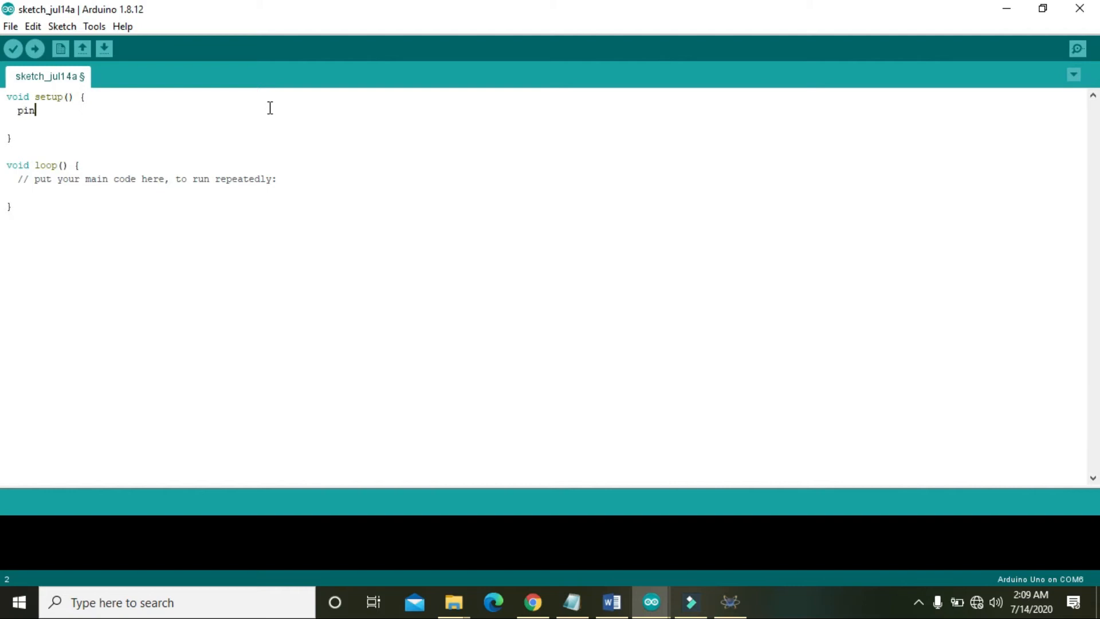
text(Mode())
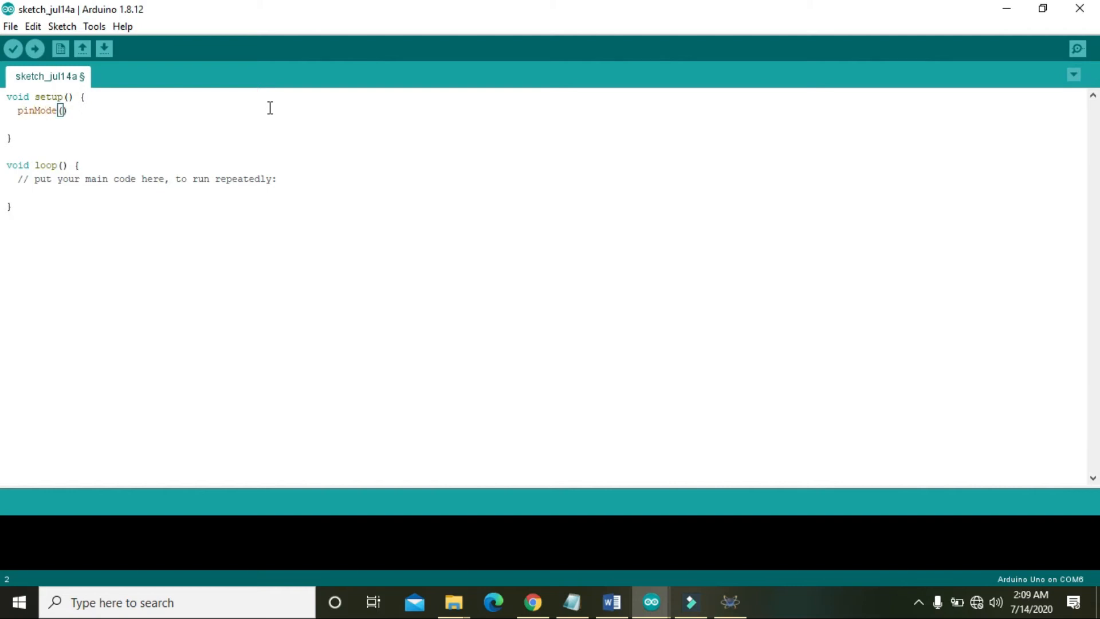
text(13,)
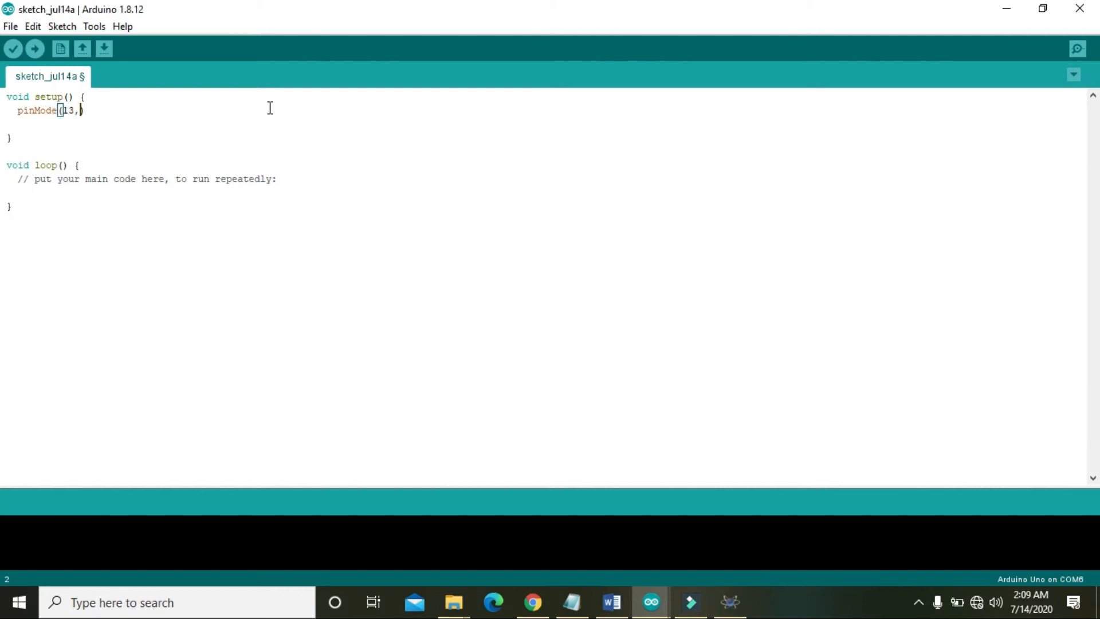
text(OUTP)
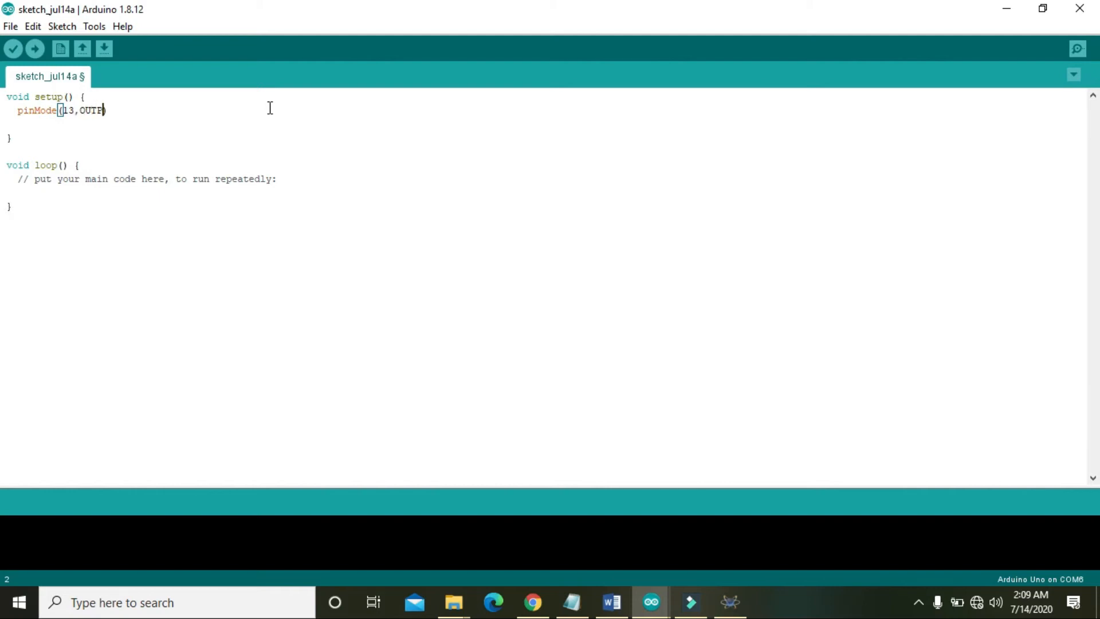
text(UT))
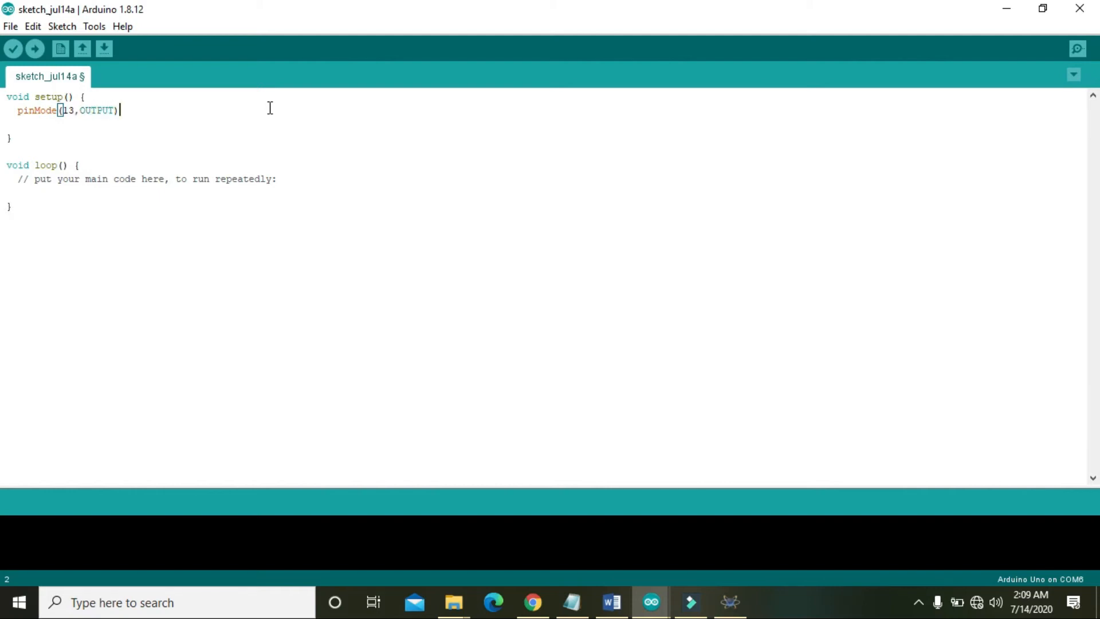
text(;)
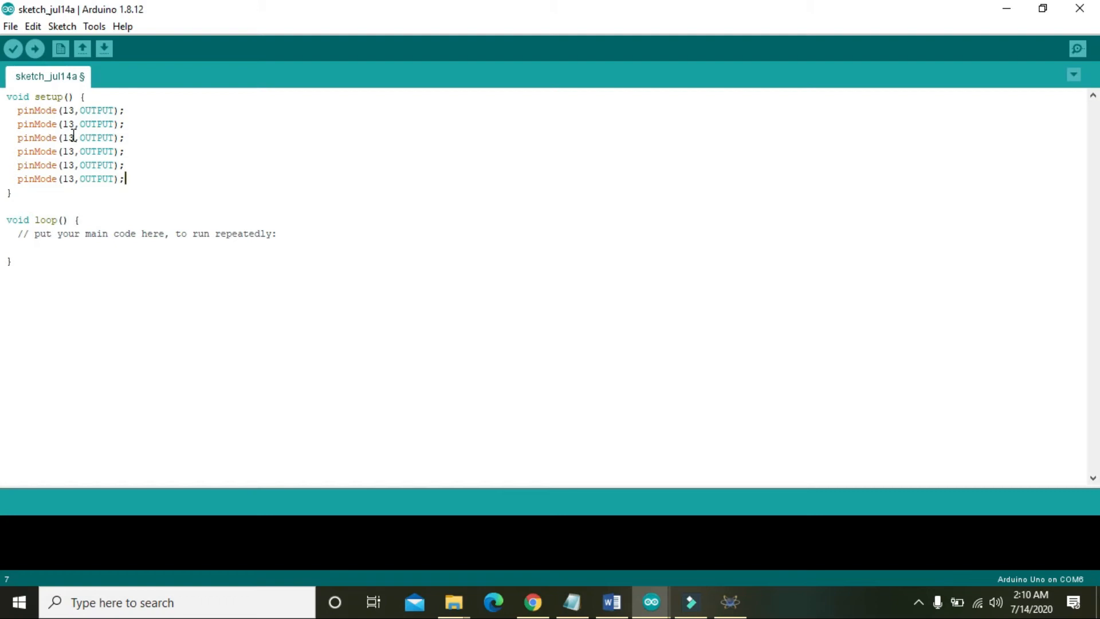
Renumber the copied pinMode lines to pins 12, 11, 10, 9 and 8.
click(72, 125)
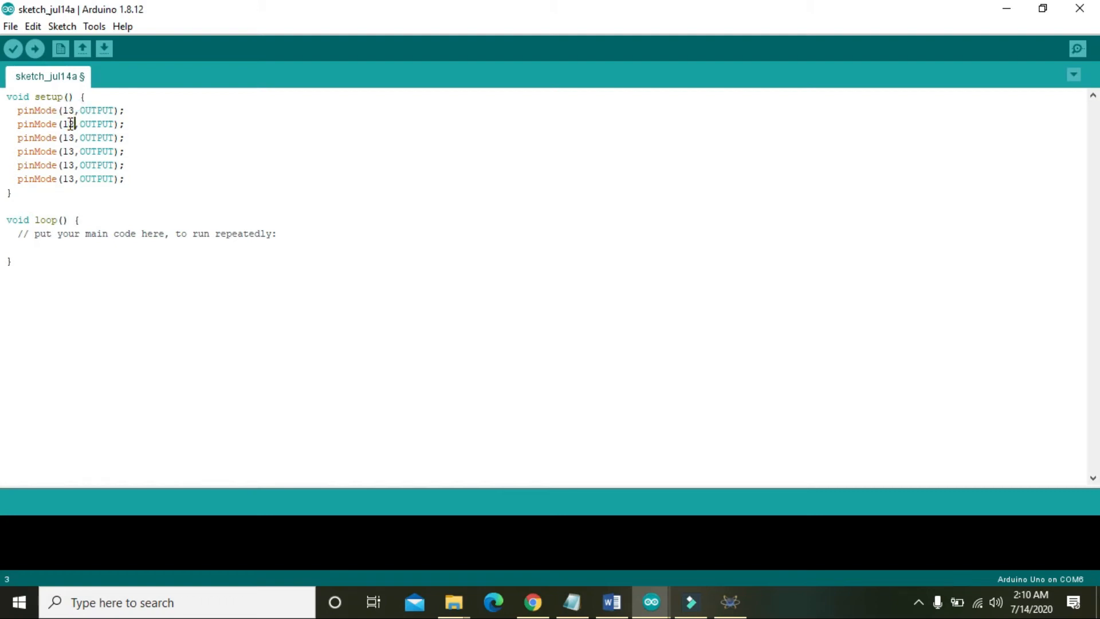
text(2)
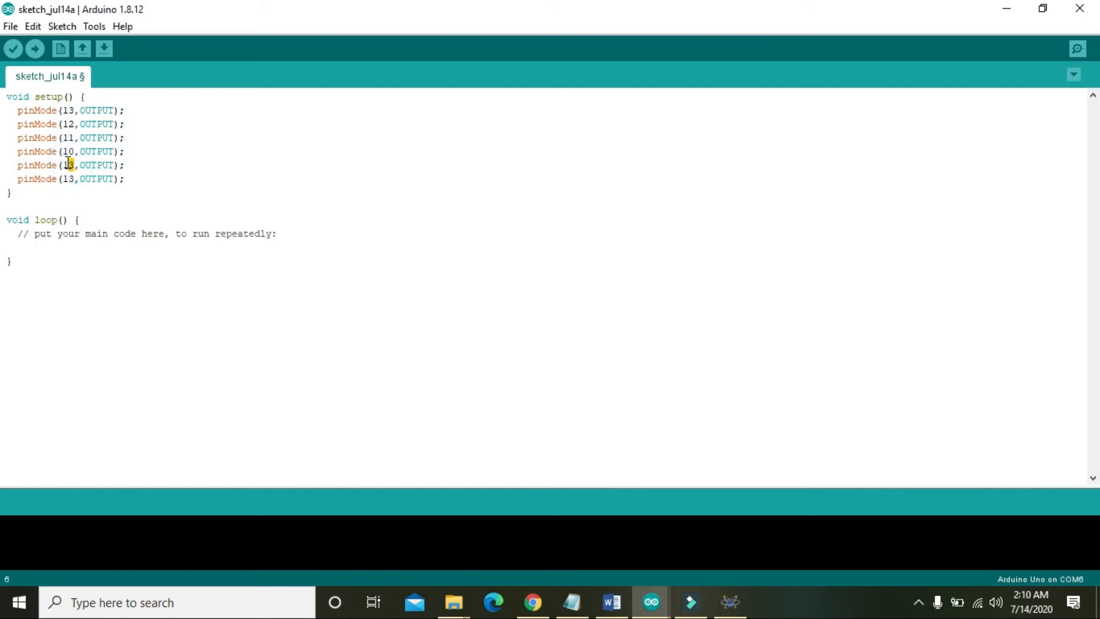
text(9)
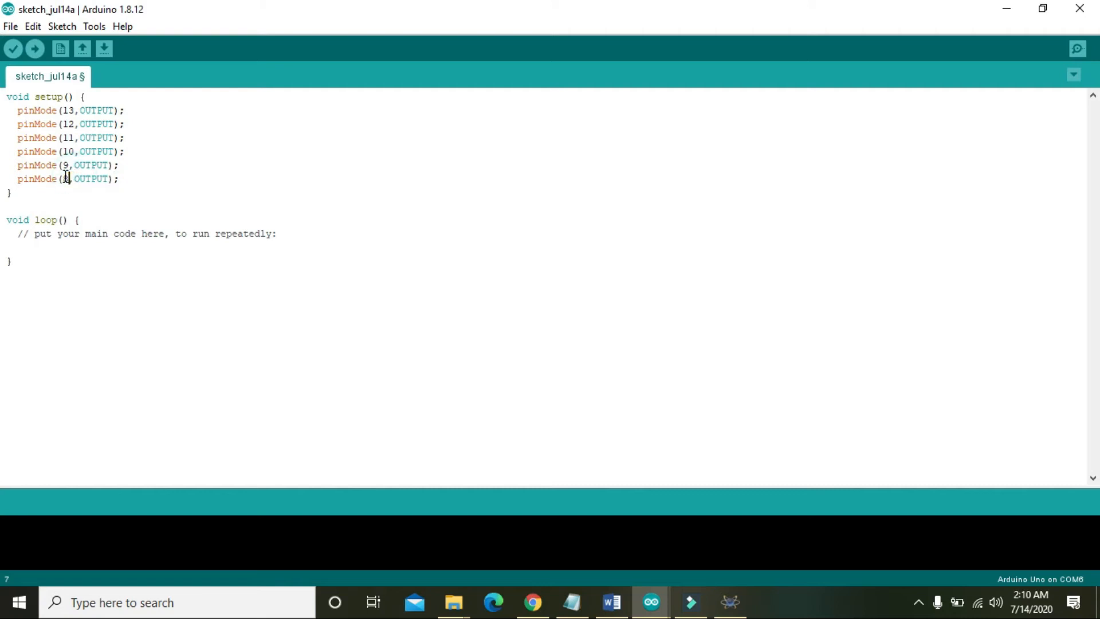
text(8)
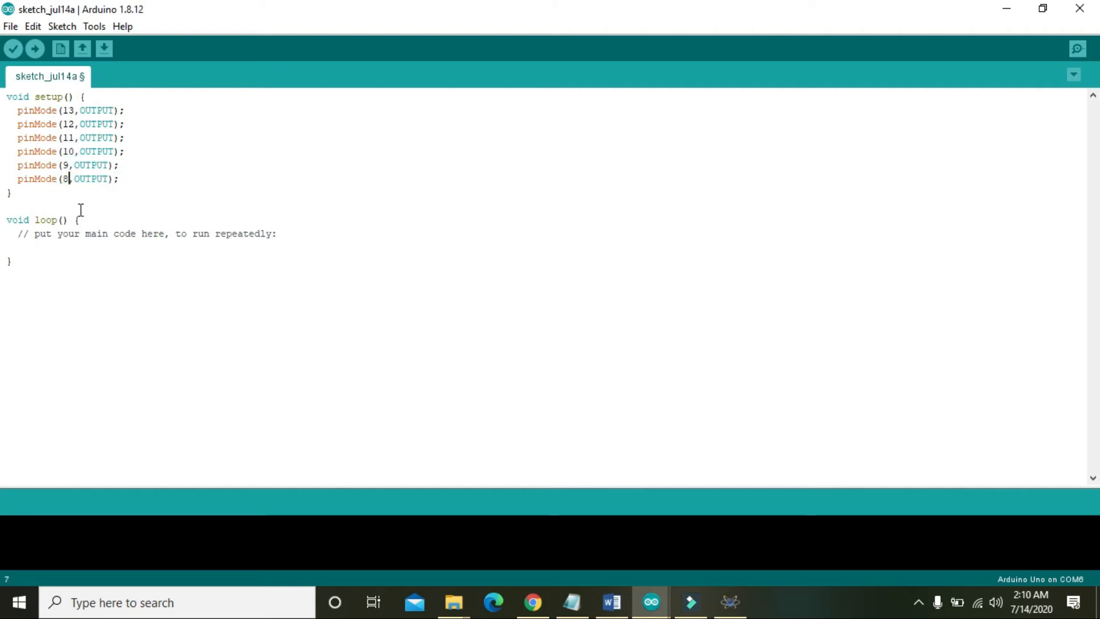
mouse_move(21, 233)
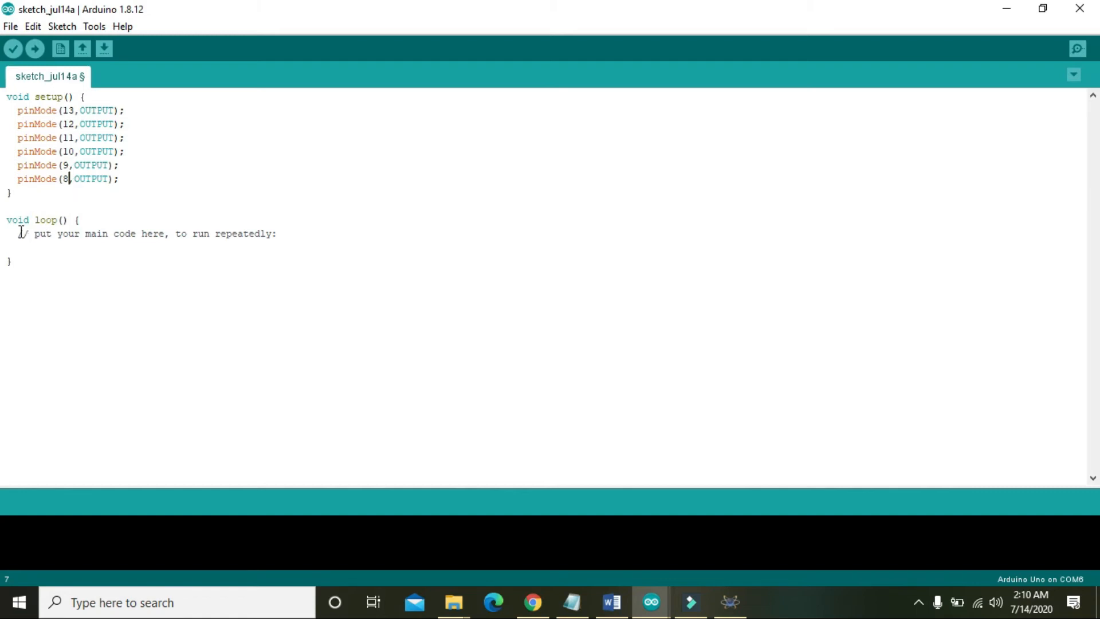
Replace the loop comment with digitalWrite(13,HIGH); and delay(400);.
triple_click(147, 234)
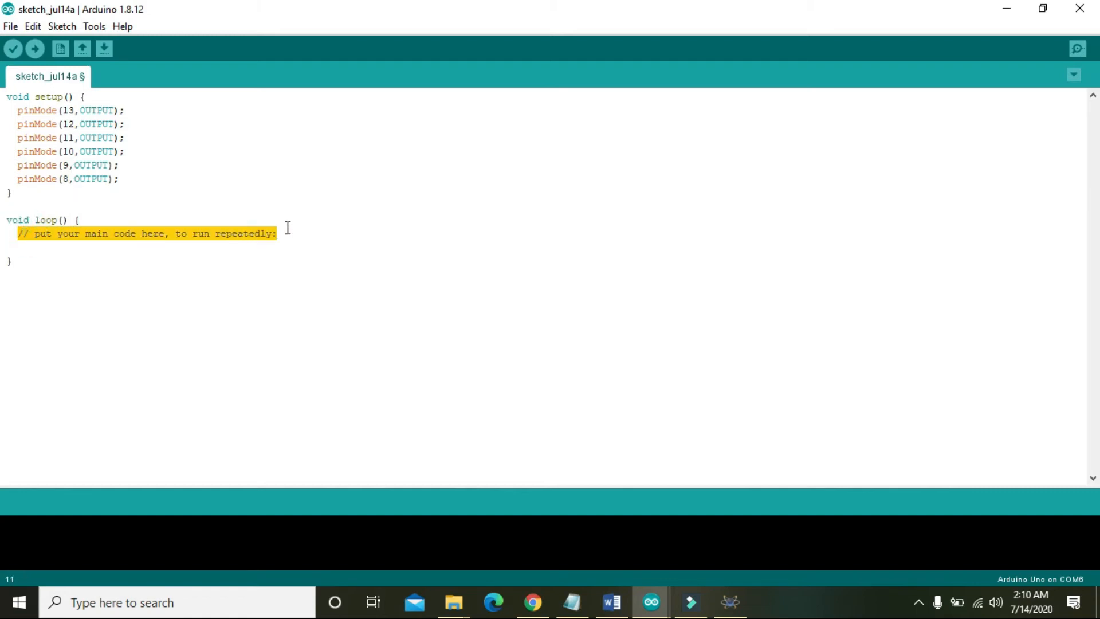
text(dig)
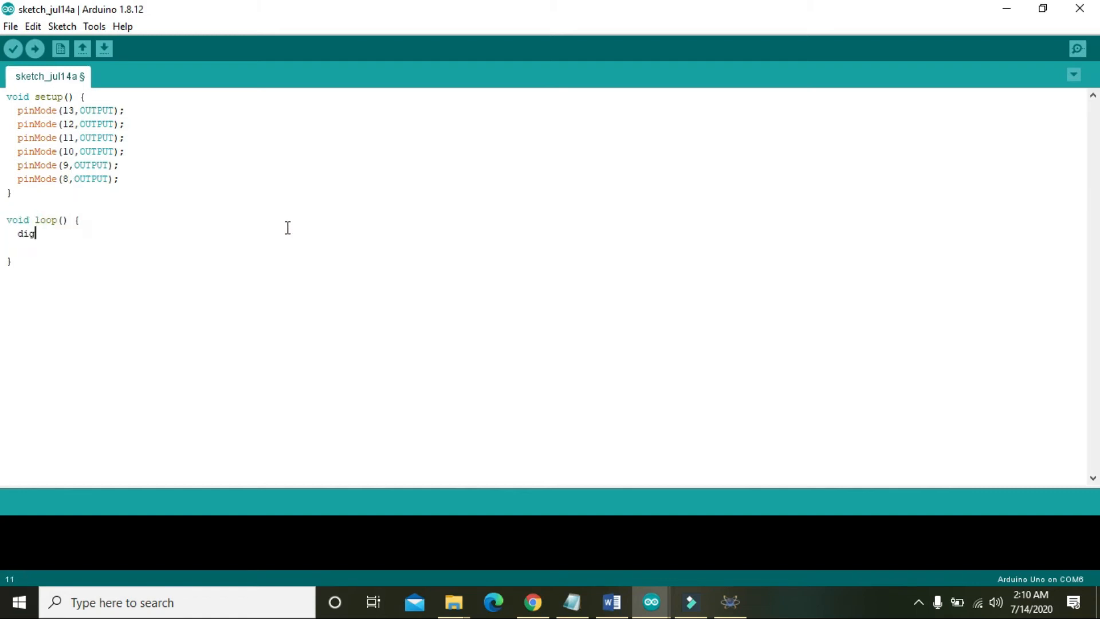
text(italWri)
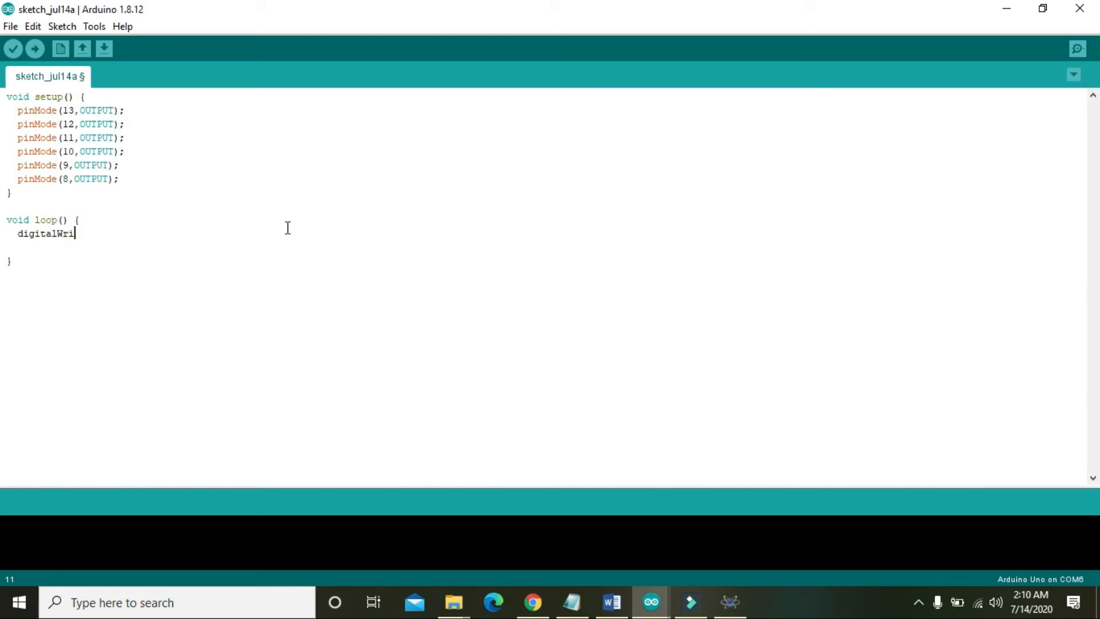
text(te(){)
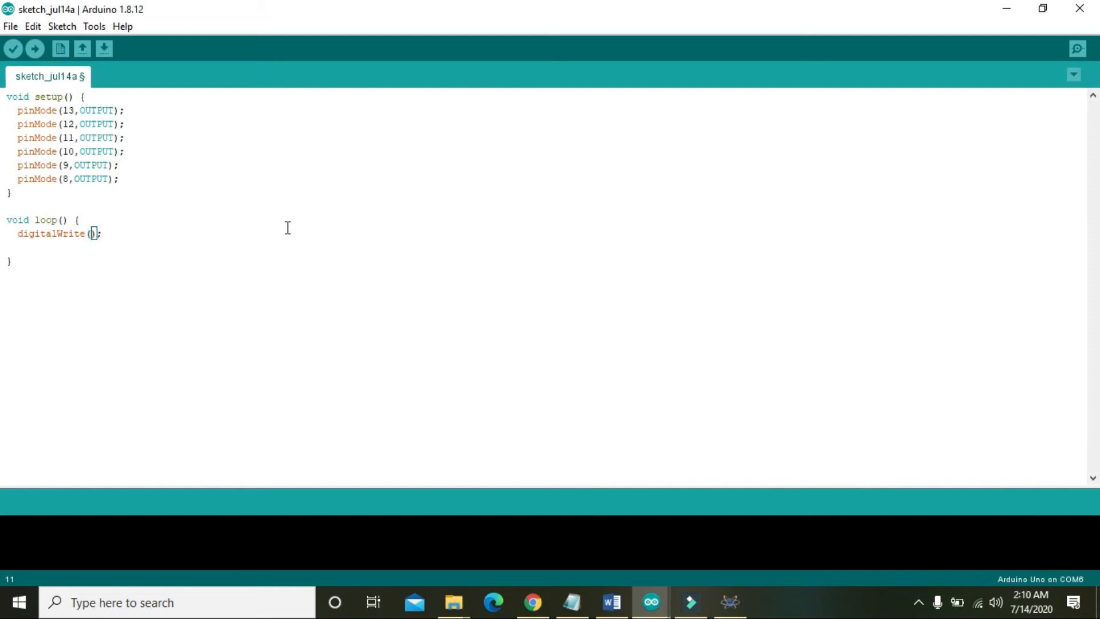
text(13,HIGH)
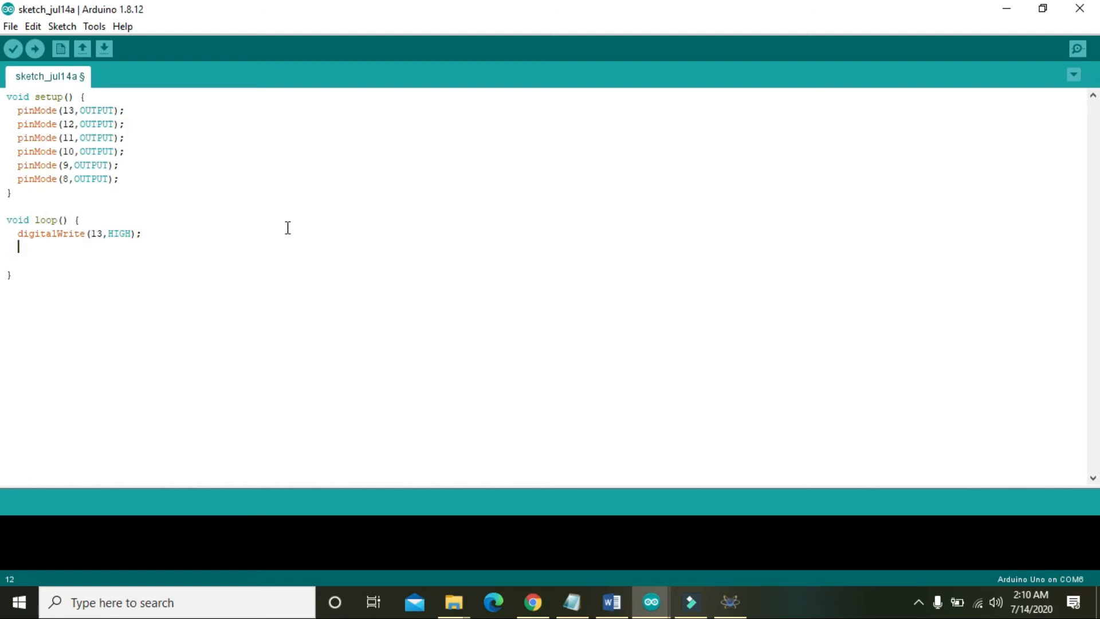
text(delay())
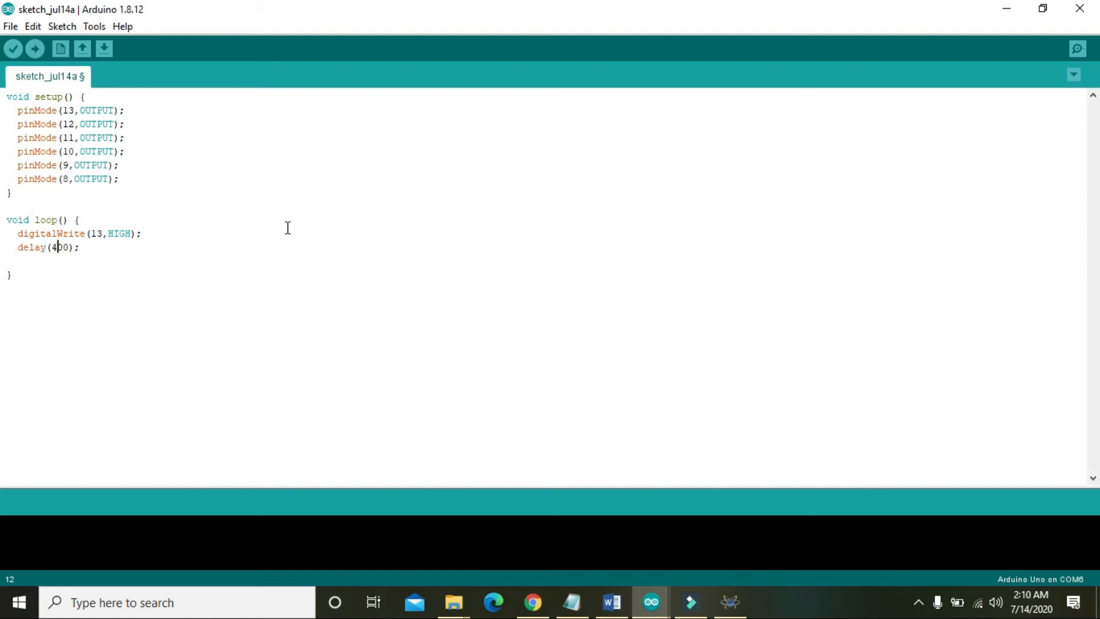
Paste a copy of the pin 13 write and delay lines and select it for renumbering.
key(Return)
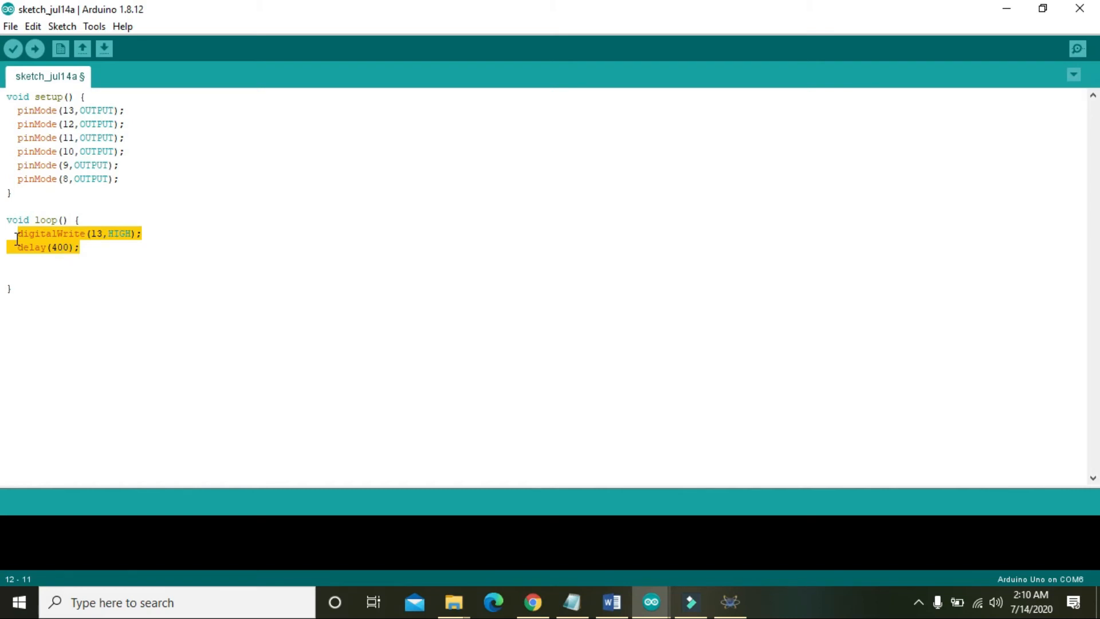
key(ctrl+v)
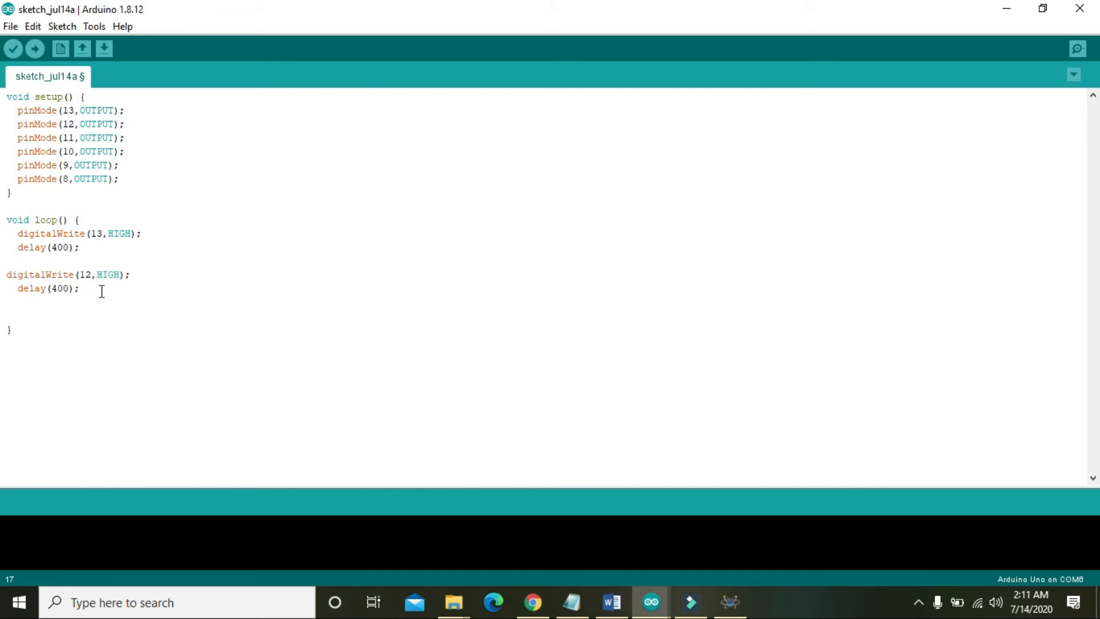
click(31, 254)
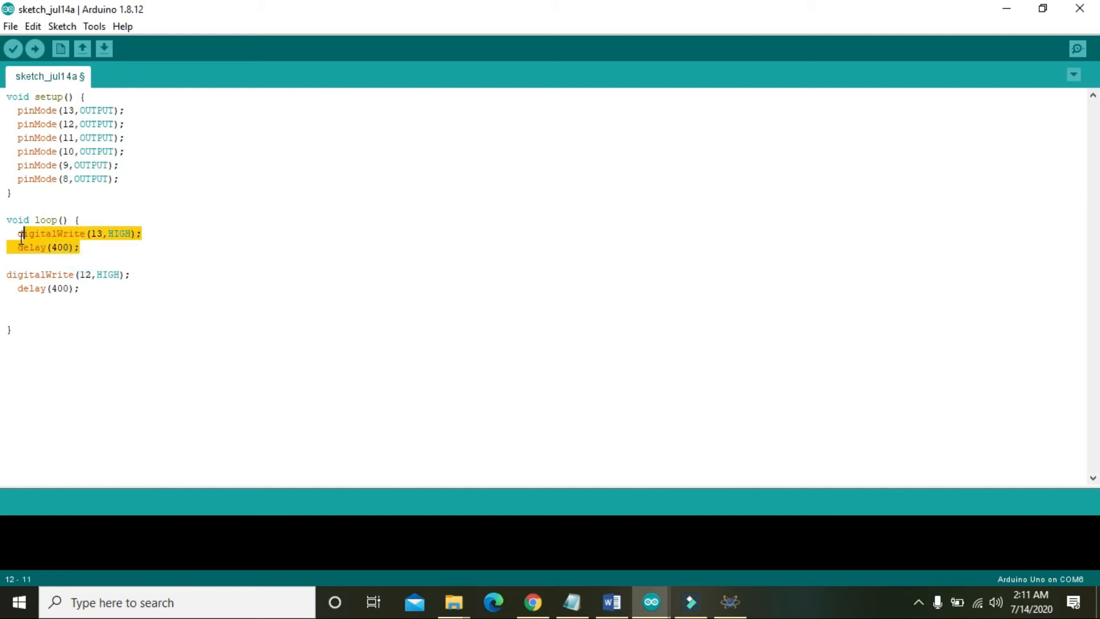
click(74, 234)
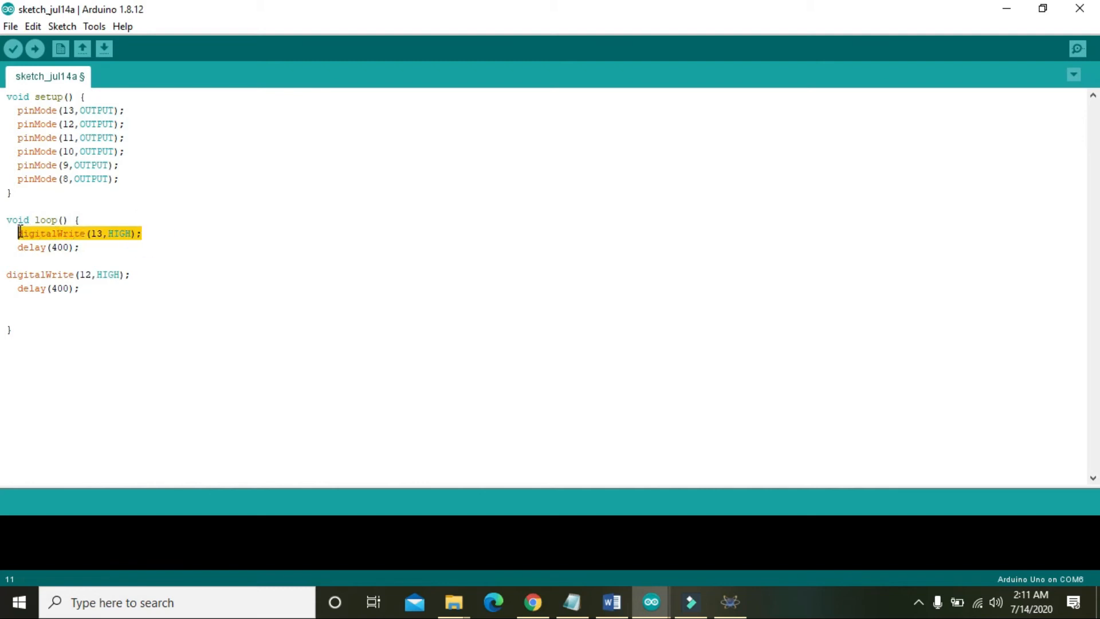
Add LOW writes after each HIGH block and start the pin 11 block.
click(24, 258)
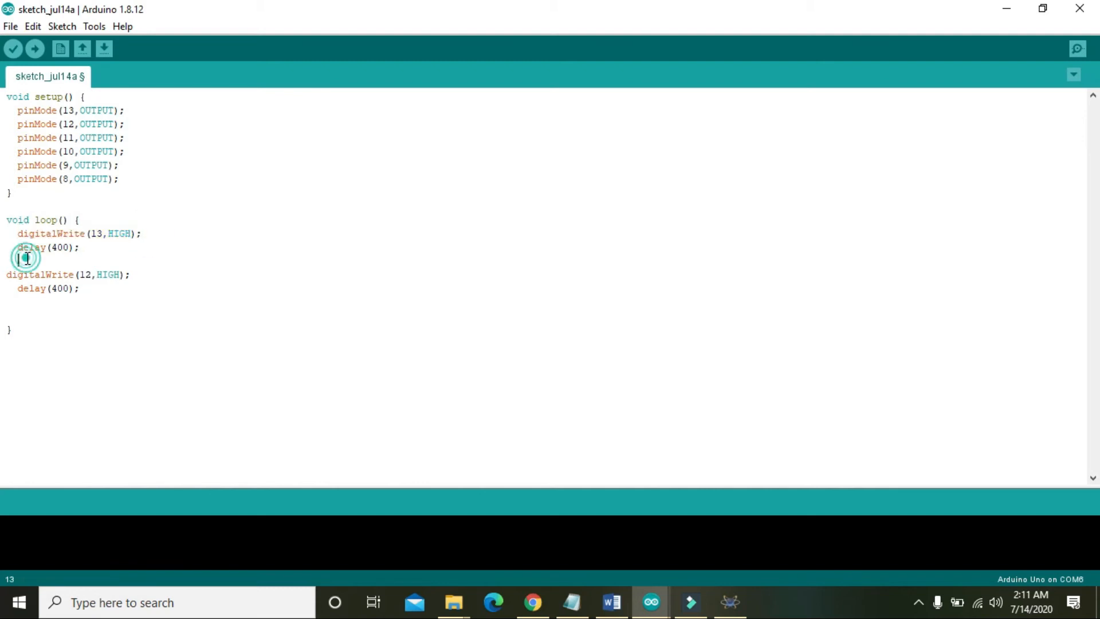
text(digitalWrite(13,HIGH);)
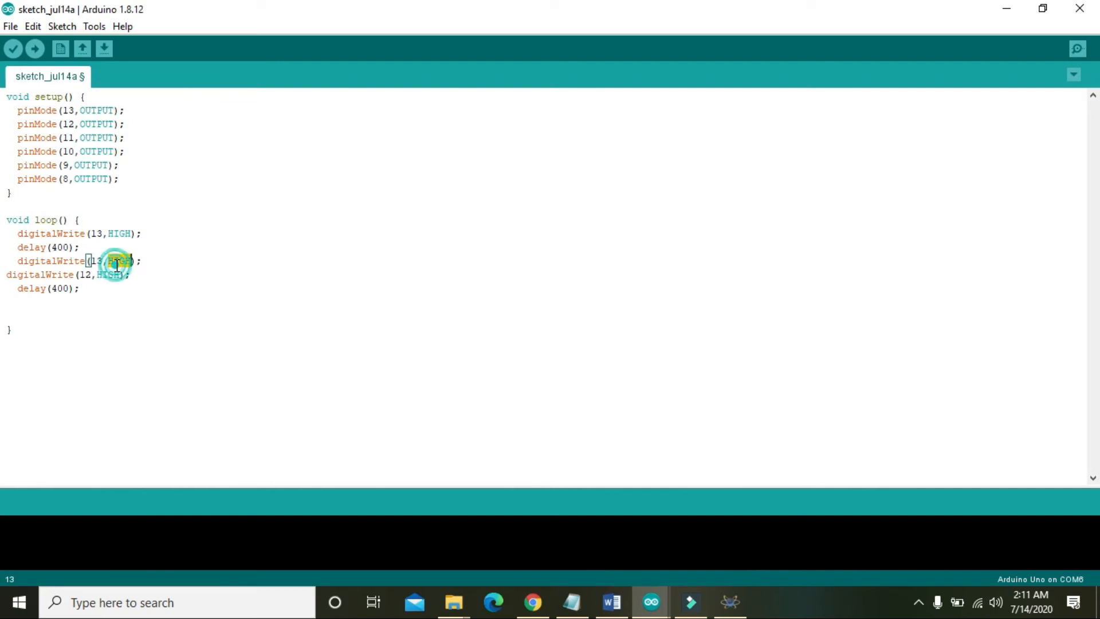
text(LOW)
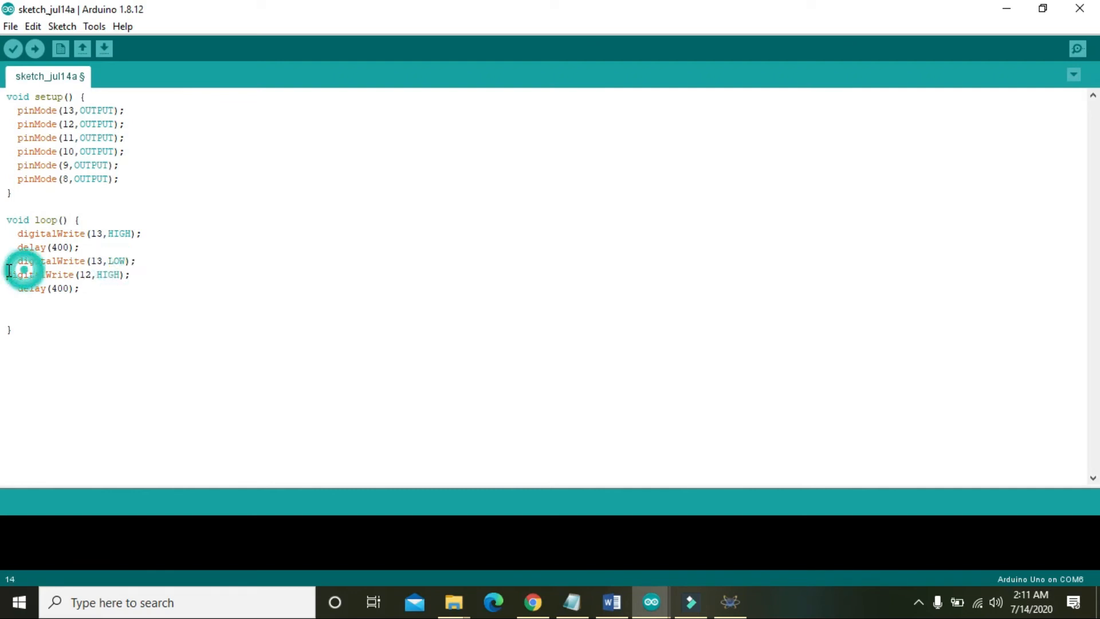
key(enter)
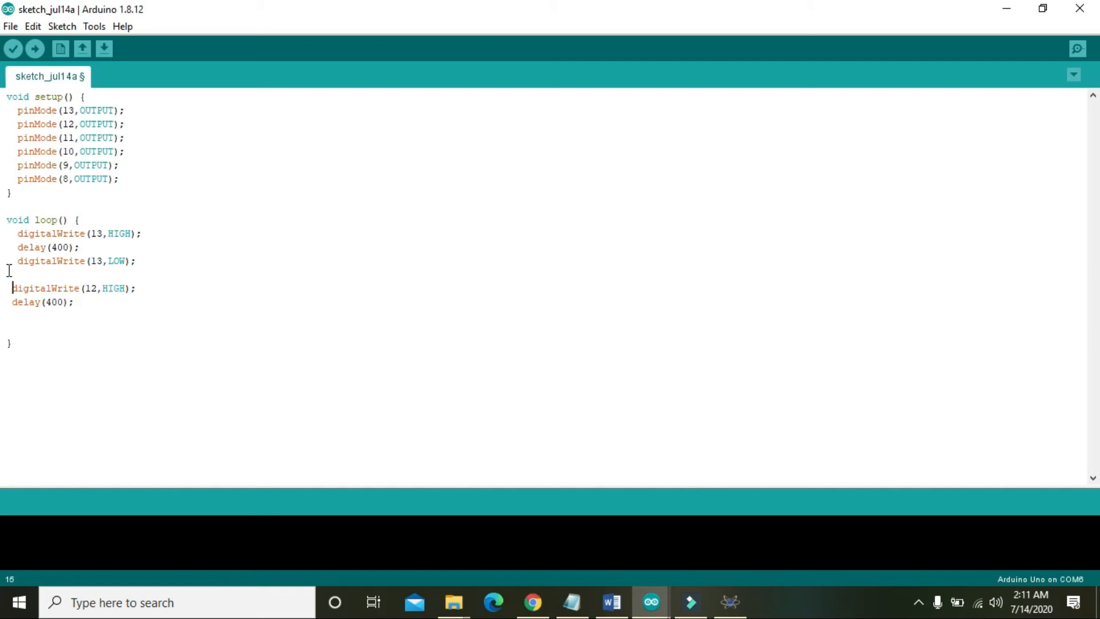
key(enter)
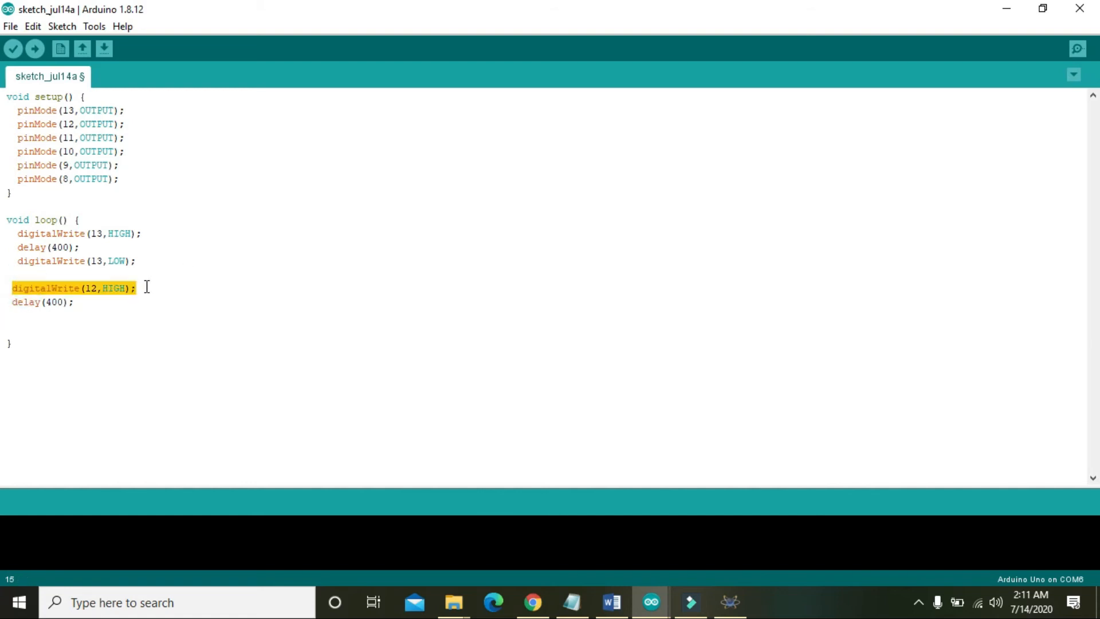
click(82, 302)
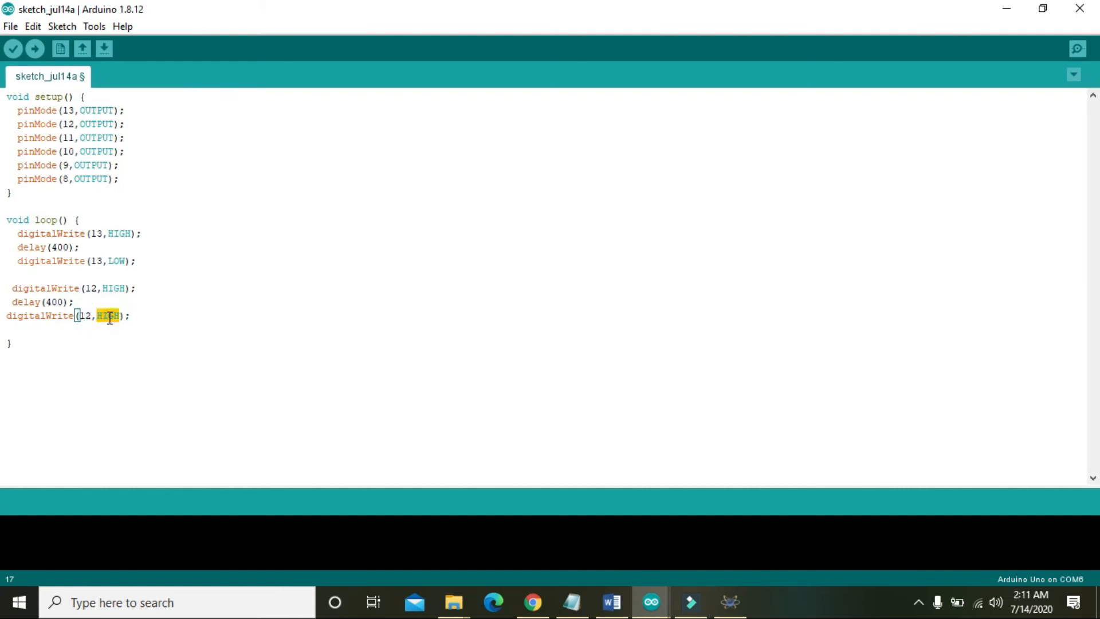
text(LOW)
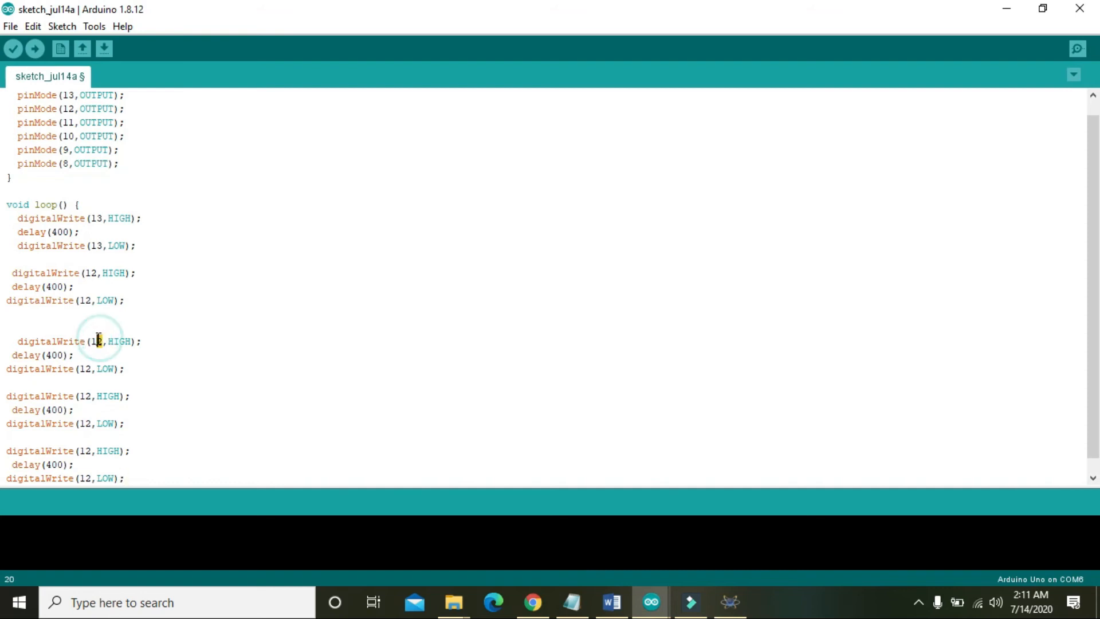
text(11)
click(68, 396)
text(0)
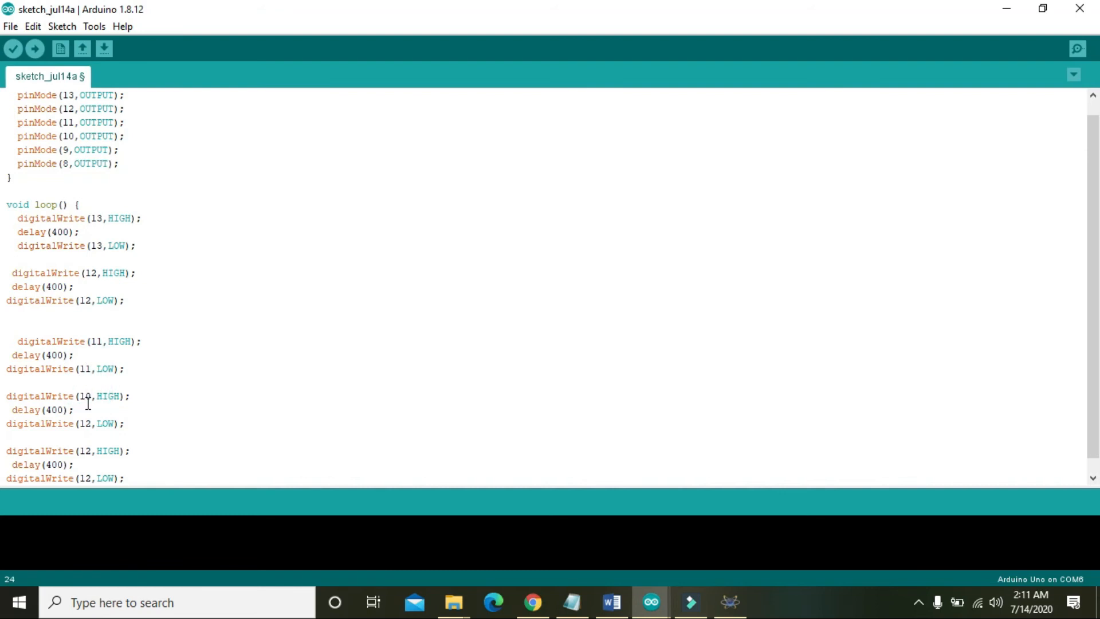
Renumber the remaining blocks down to pin 8 and end loop with delay(400).
click(84, 423)
text(0)
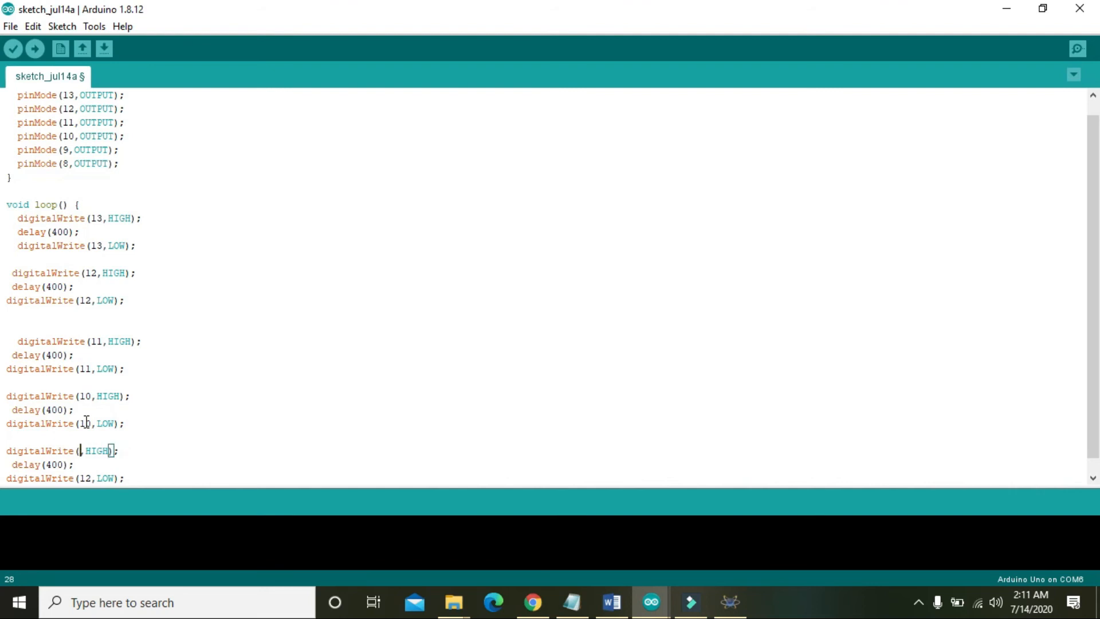
scroll(down, 3)
text(9)
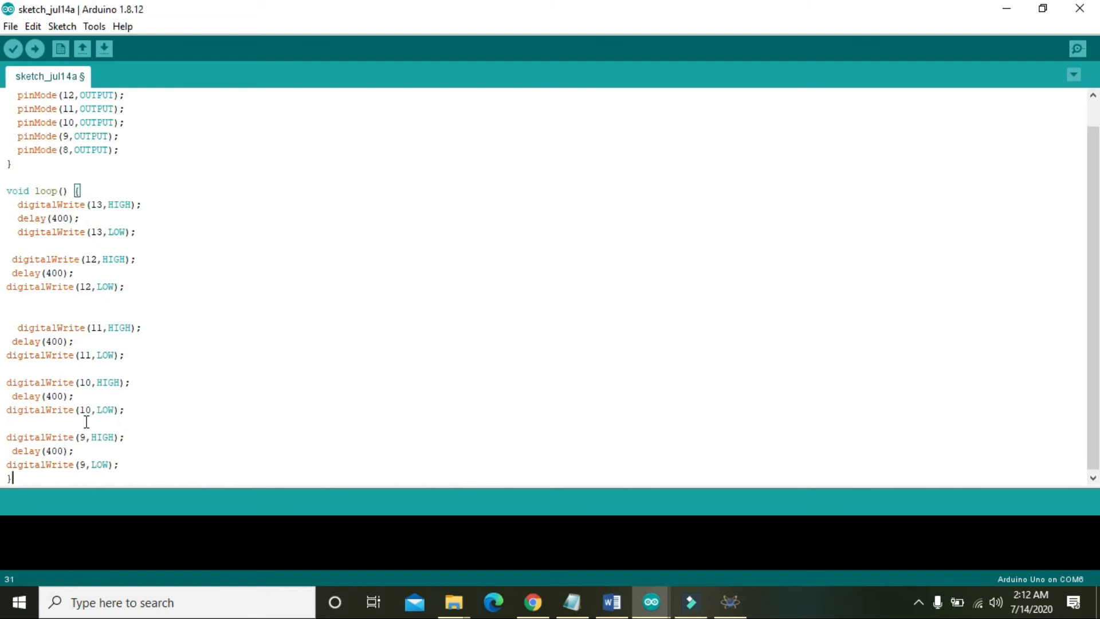
scroll(down, 3)
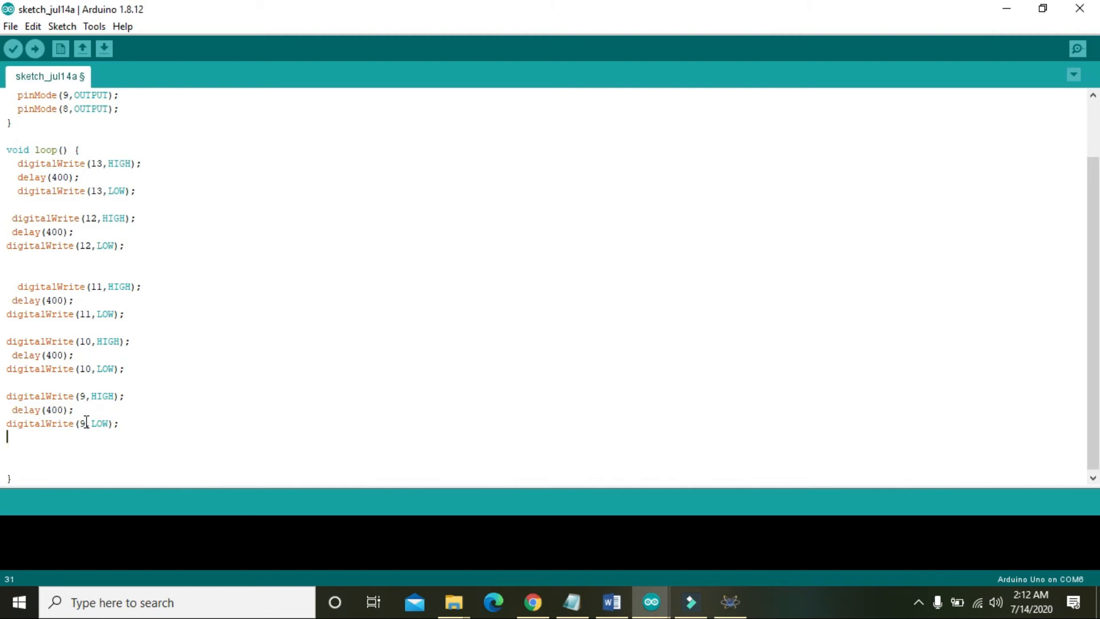
mouse_move(132, 428)
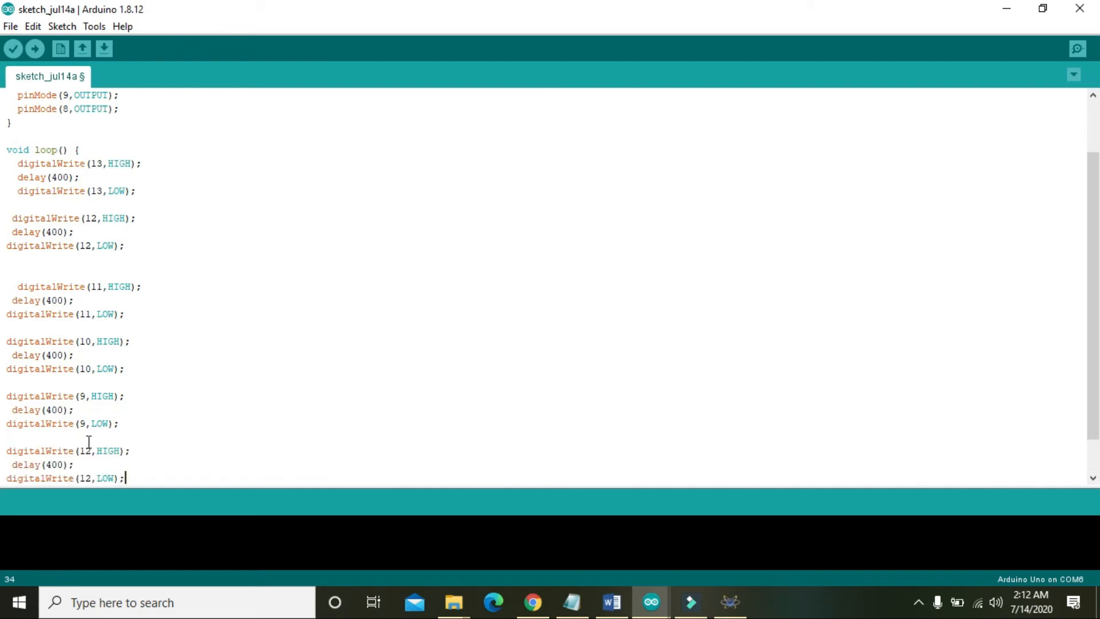
double_click(84, 450)
text(8)
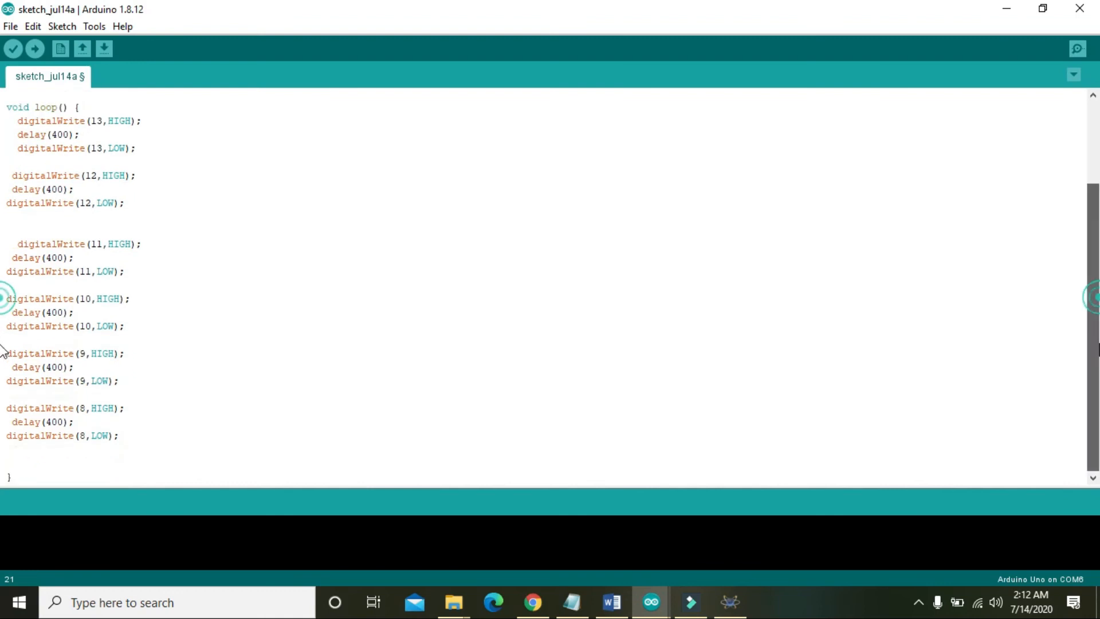
click(79, 453)
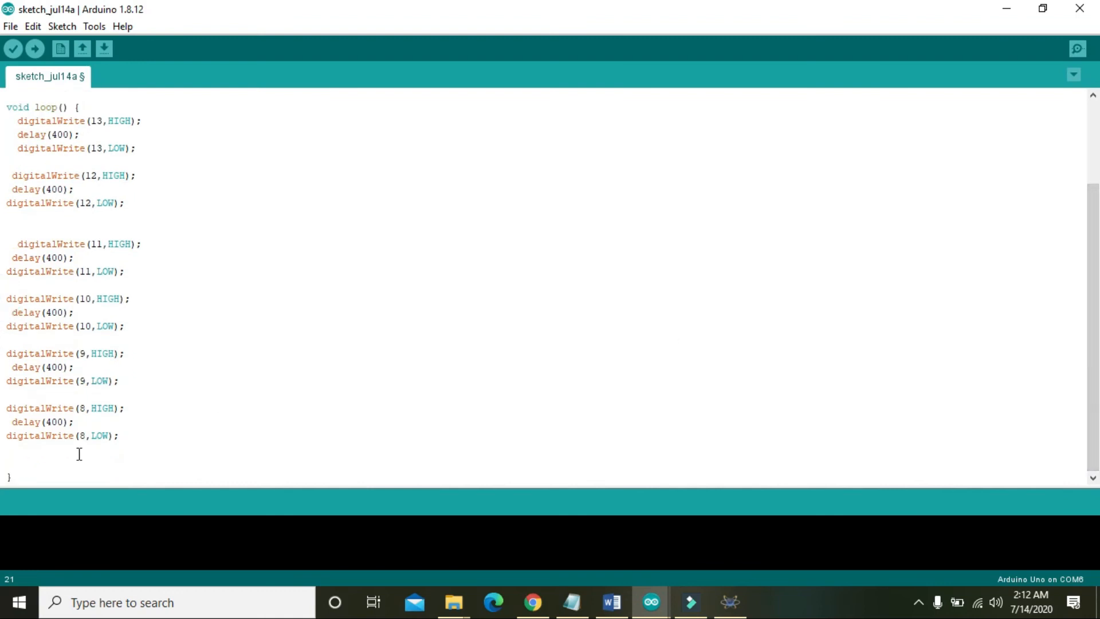
text(delay)
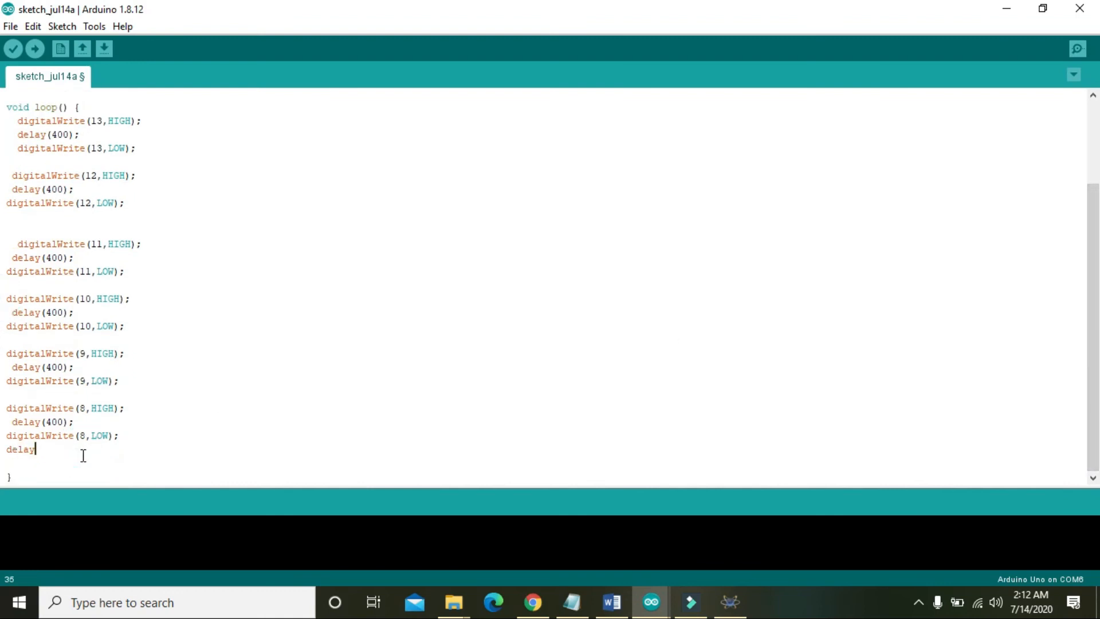
text((400))
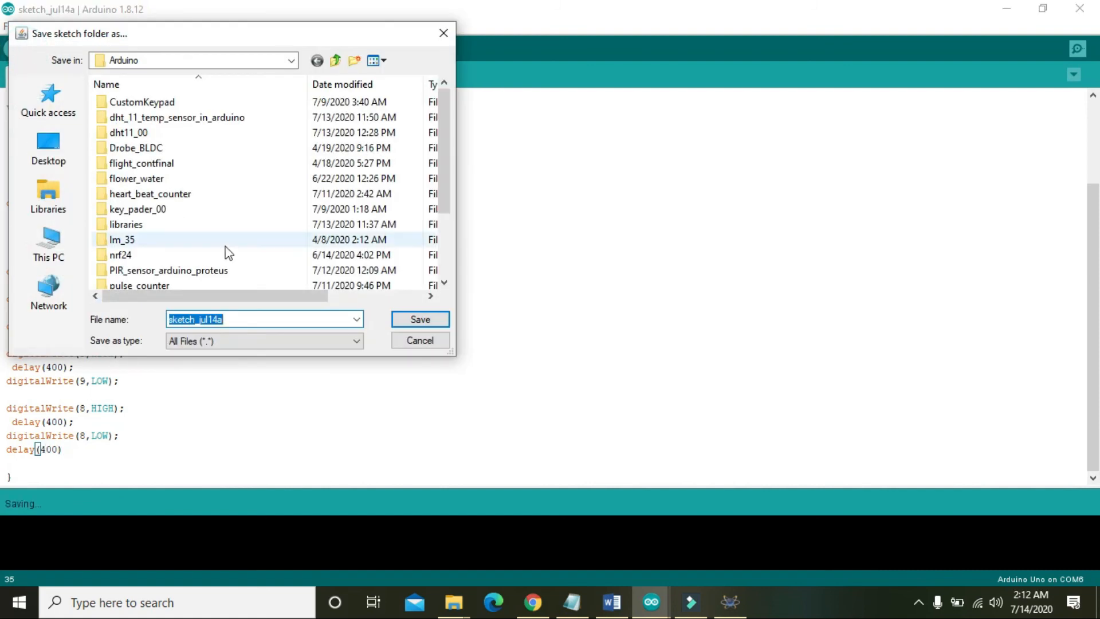
Save the sketch in Documents as 'knight rider circuit with arduino in proteus'.
click(122, 239)
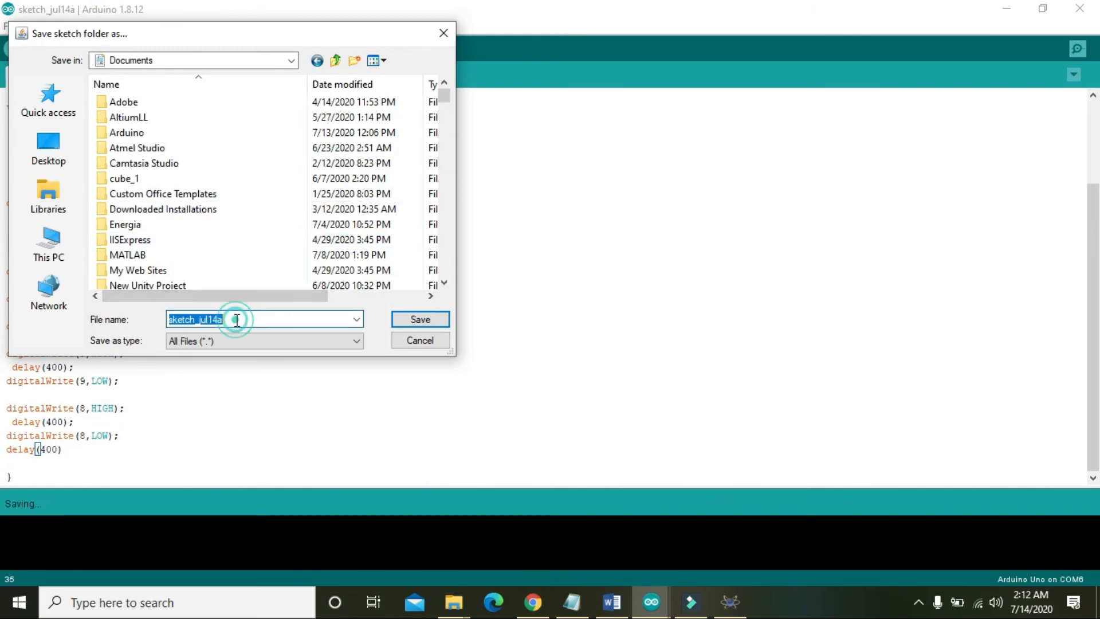
text(knight)
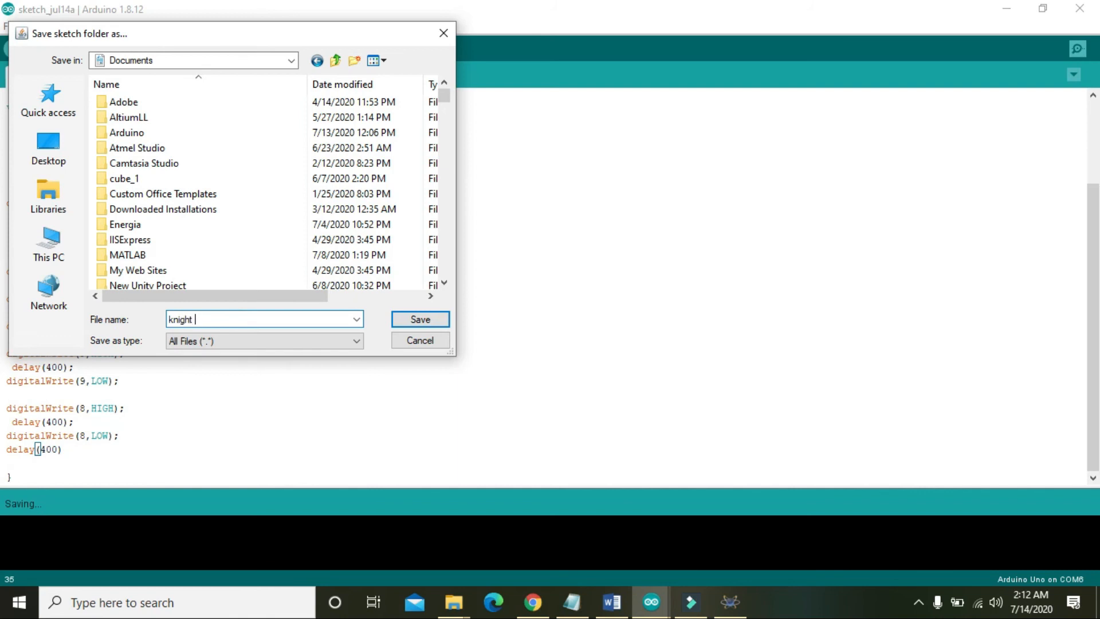
text(rider circuit with arduino i)
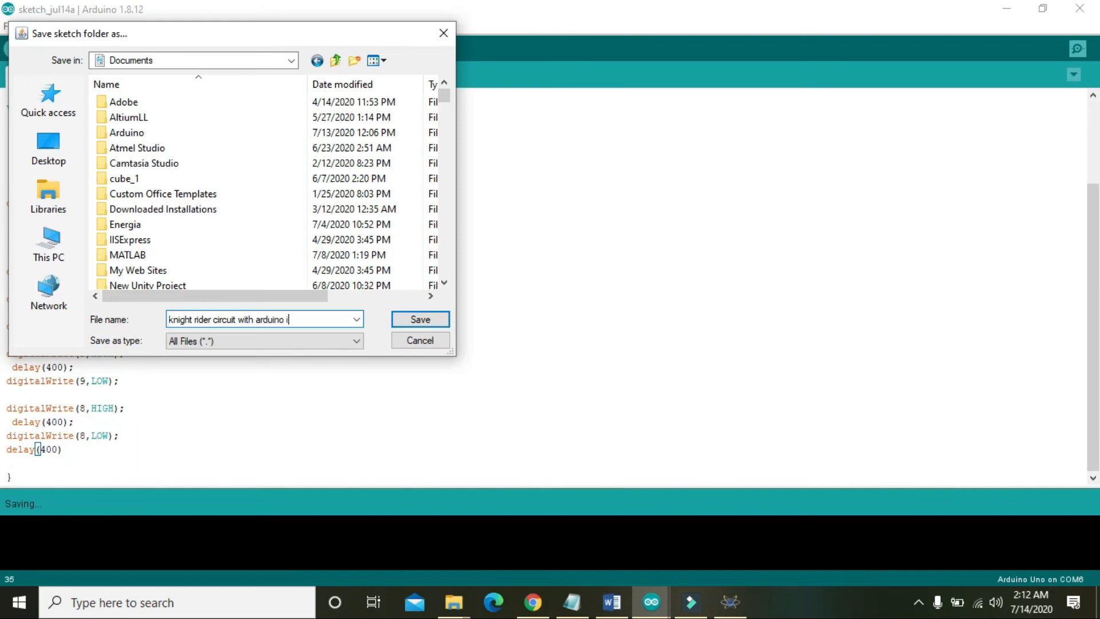
text(n proteus)
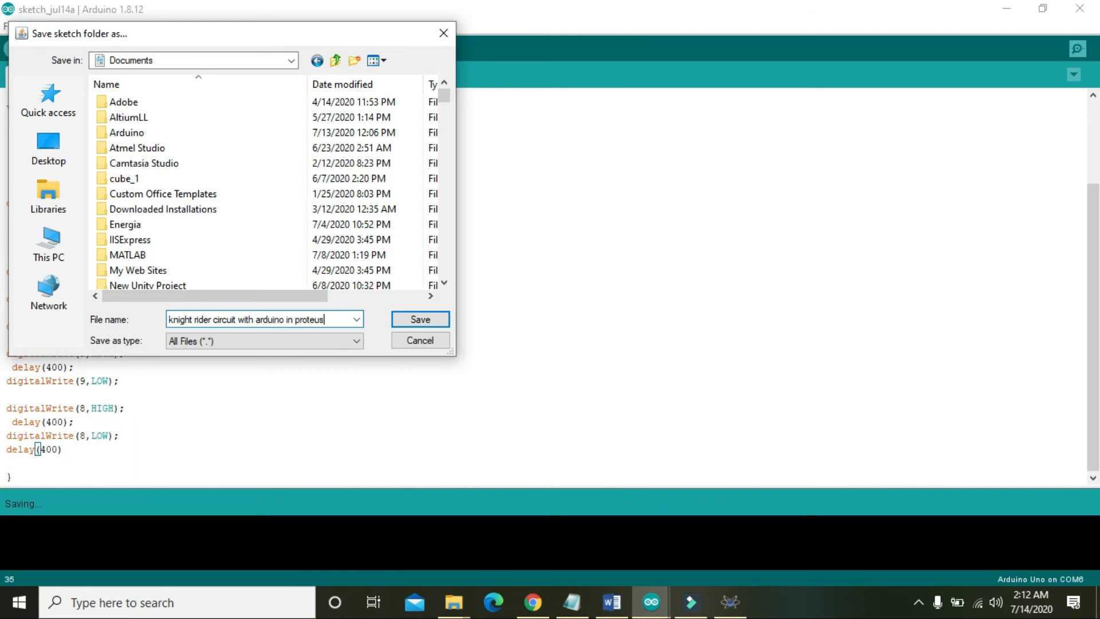
click(419, 319)
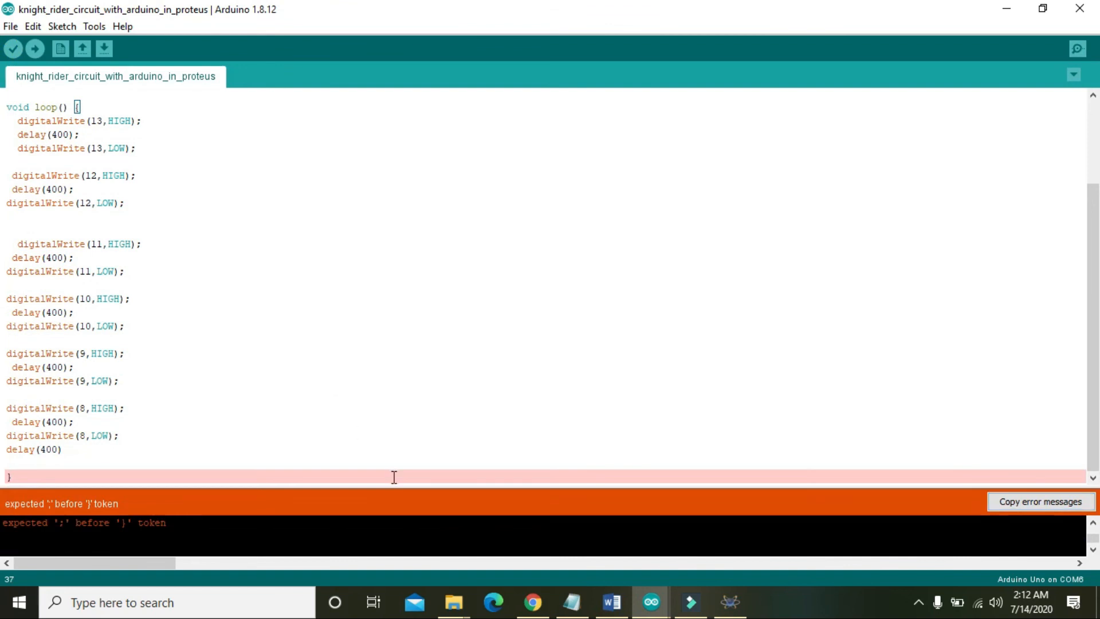
Add the missing semicolon after the final delay(400) and verify the sketch.
click(83, 449)
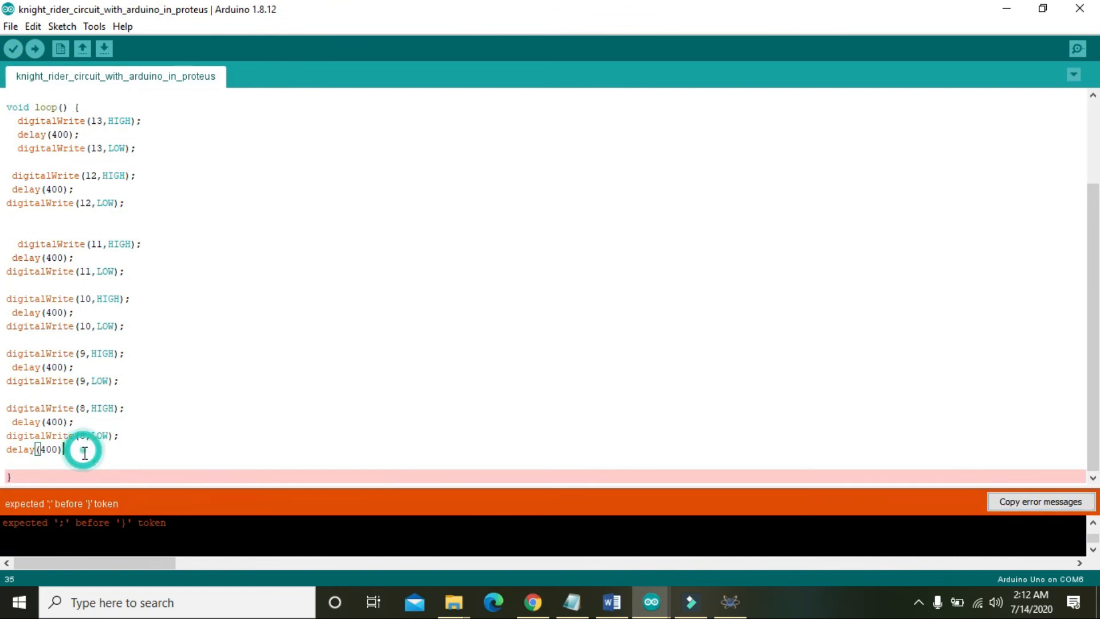
text(;)
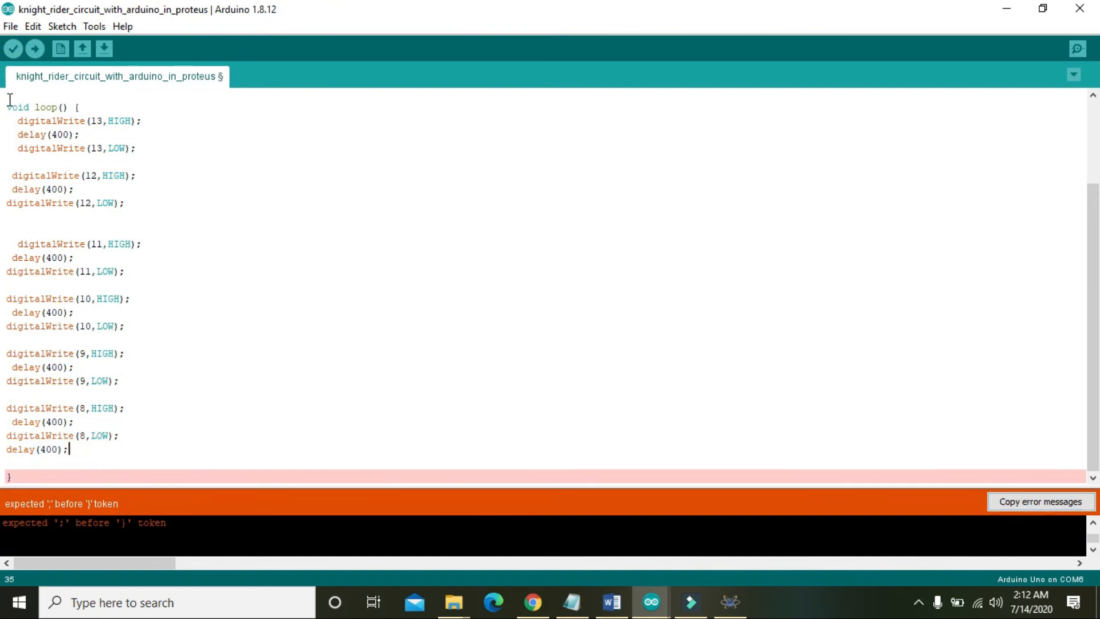
click(13, 48)
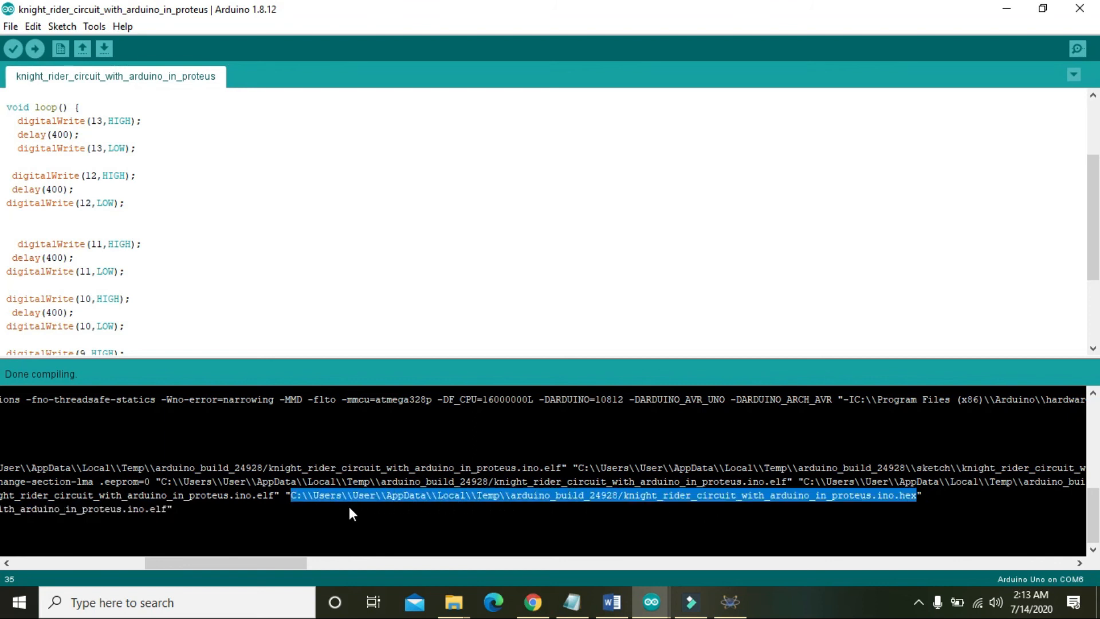
mouse_move(733, 601)
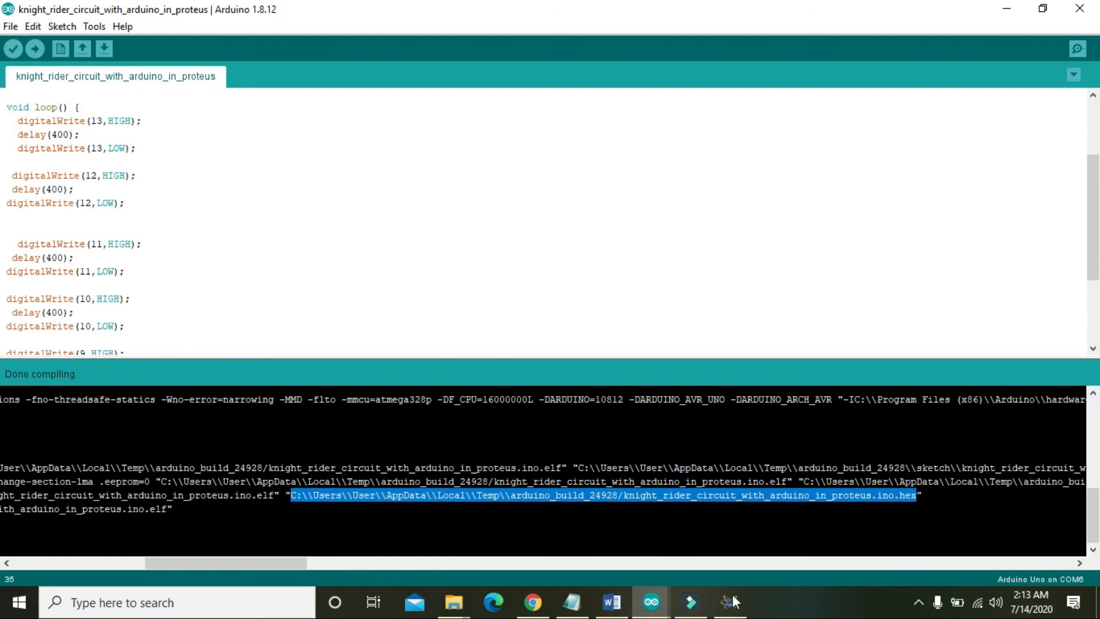
Load the compiled .hex as ARD1's Program File in Proteus and start the simulation.
click(729, 602)
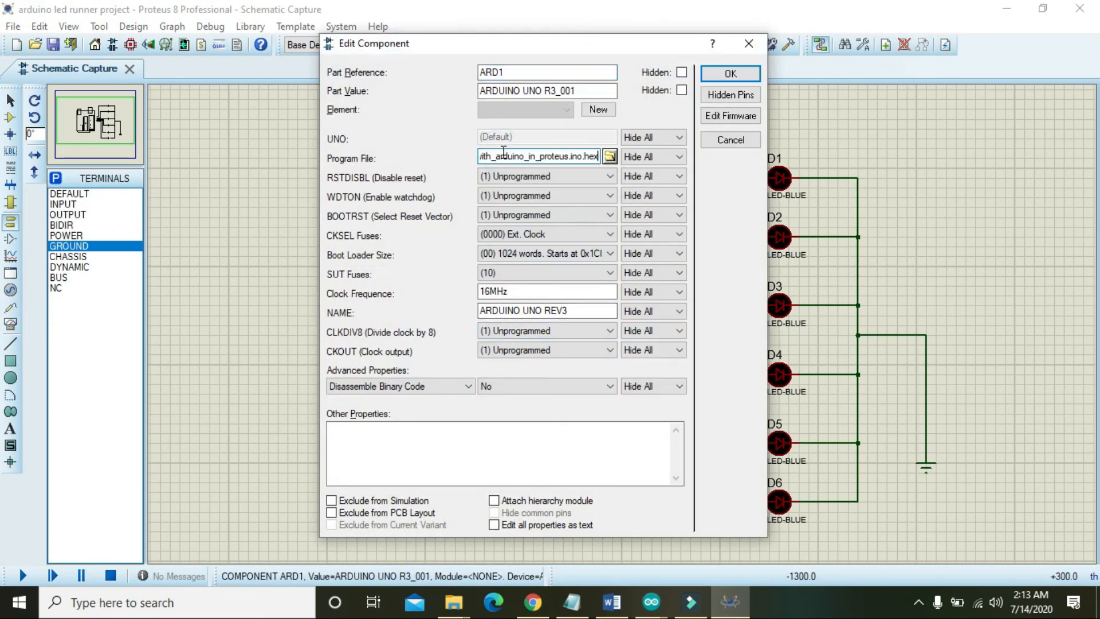
click(728, 73)
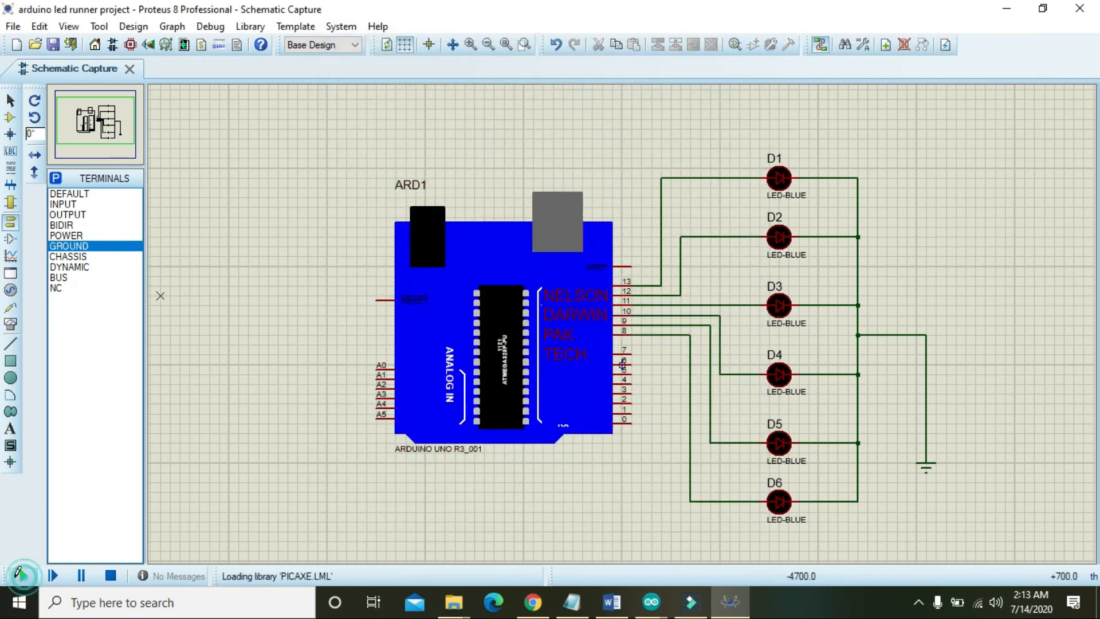
click(50, 575)
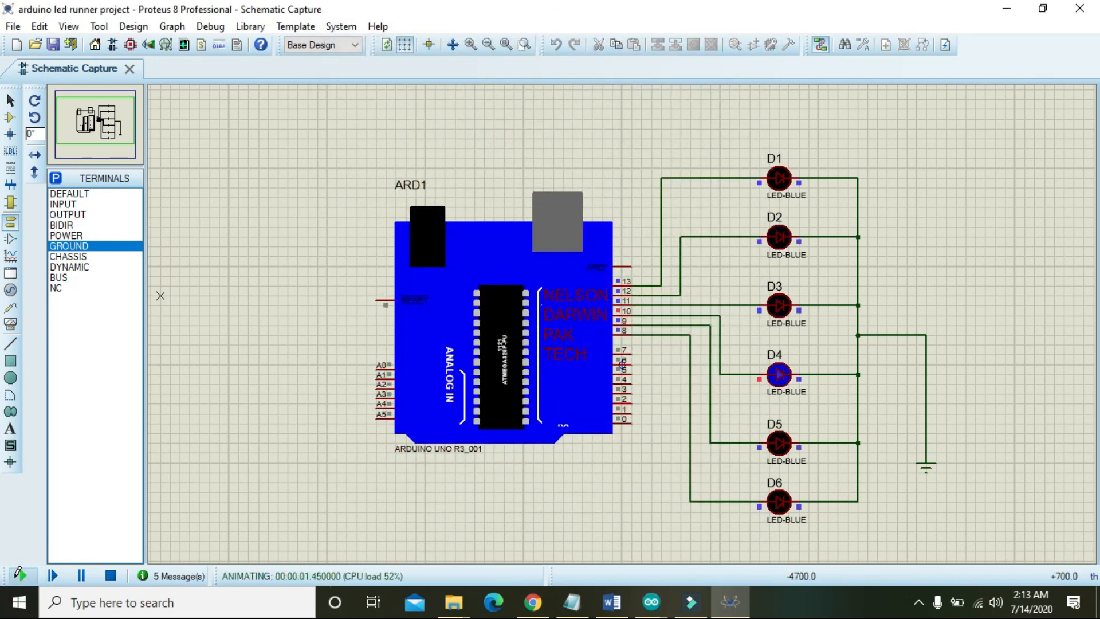